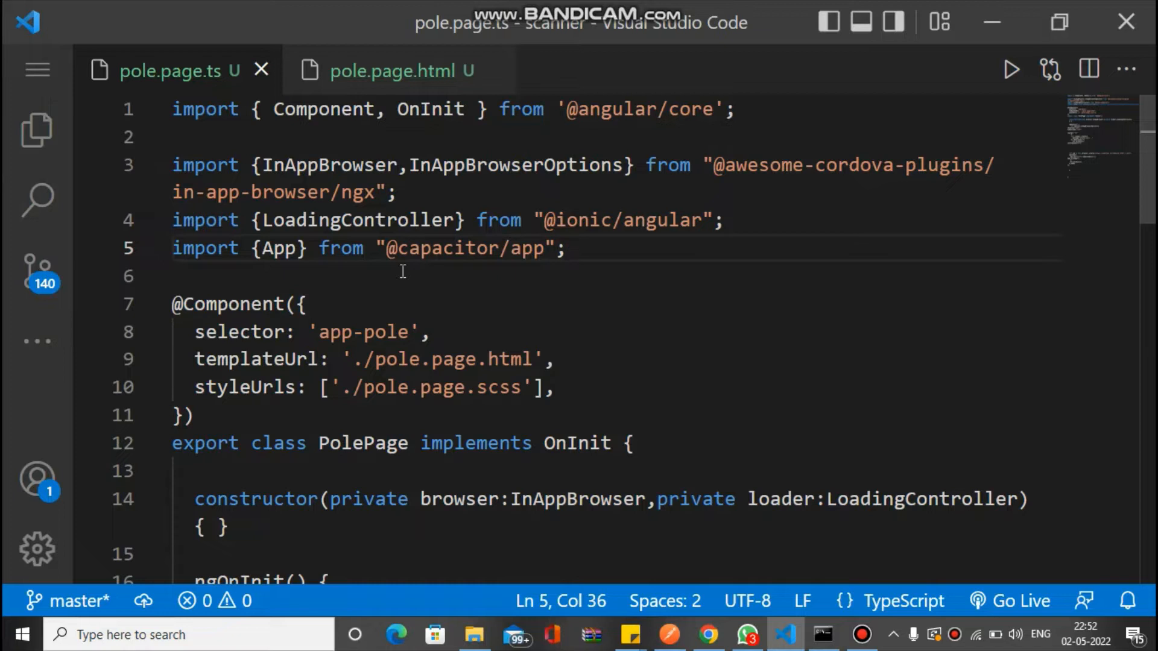
{"action": "mouse_move", "coordinate": [427, 290]}
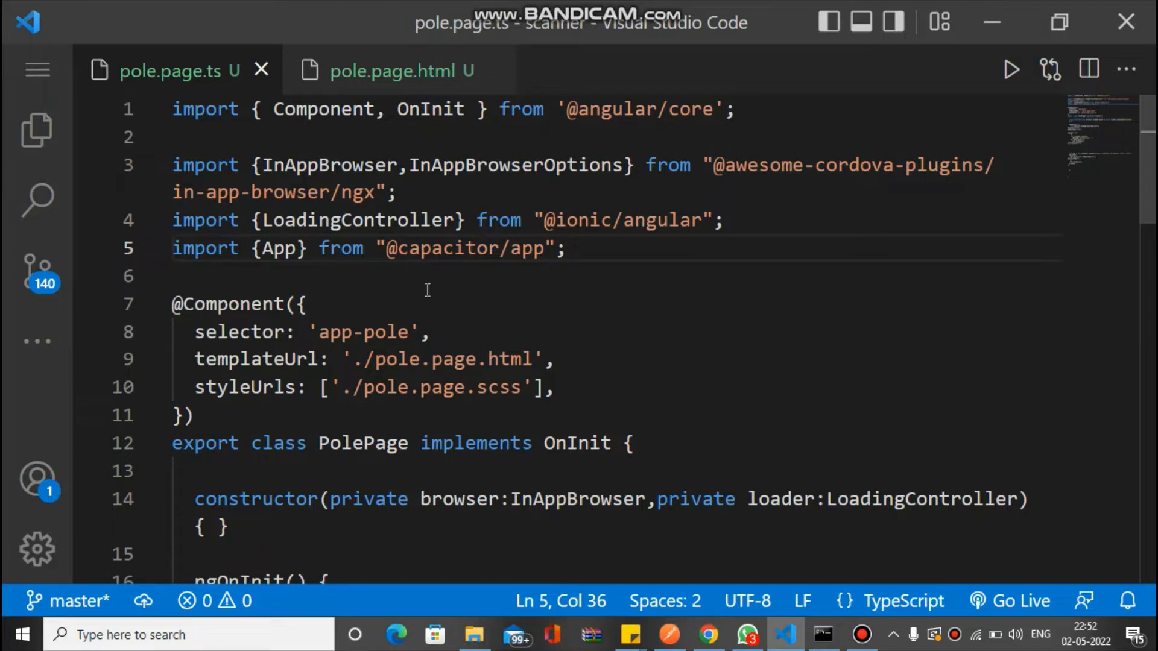
Look up the In-App Browser and Capacitor App plugin docs and select the App install command
{"action": "left_click", "coordinate": [306, 304]}
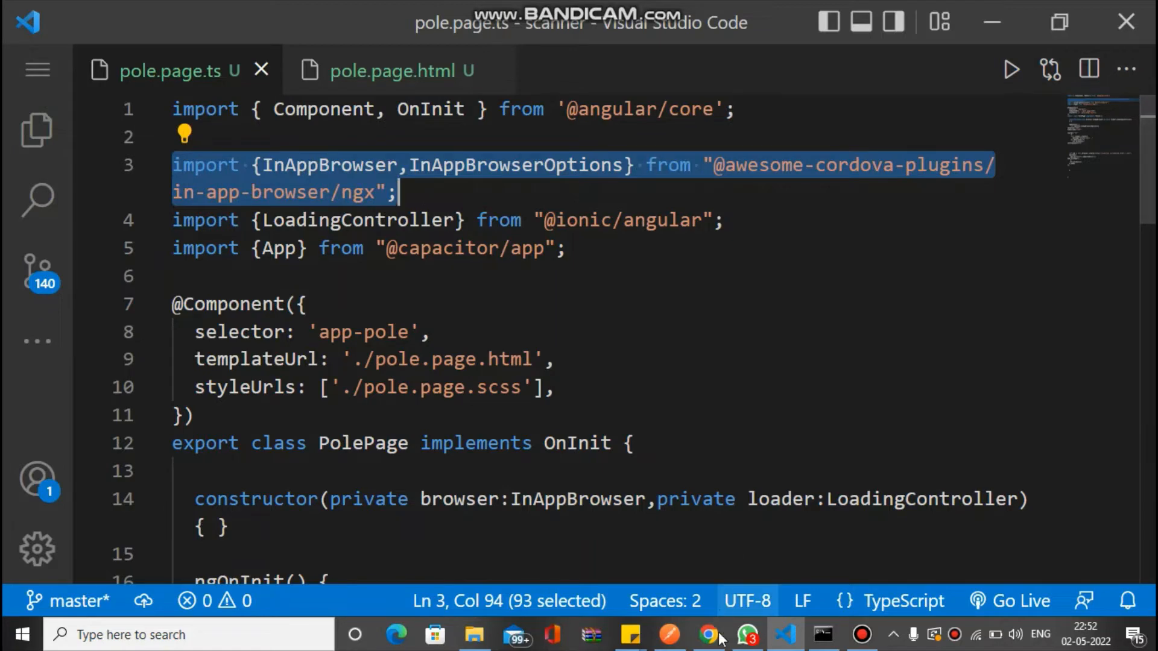
{"action": "left_click", "coordinate": [707, 635]}
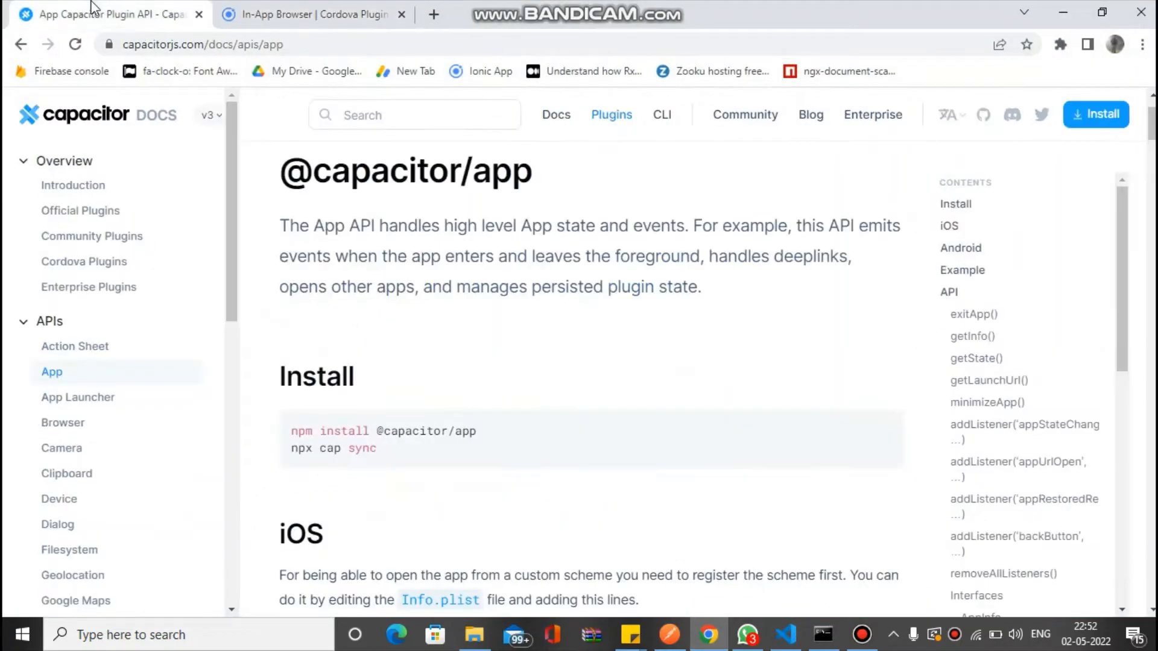
{"action": "left_click", "coordinate": [310, 13]}
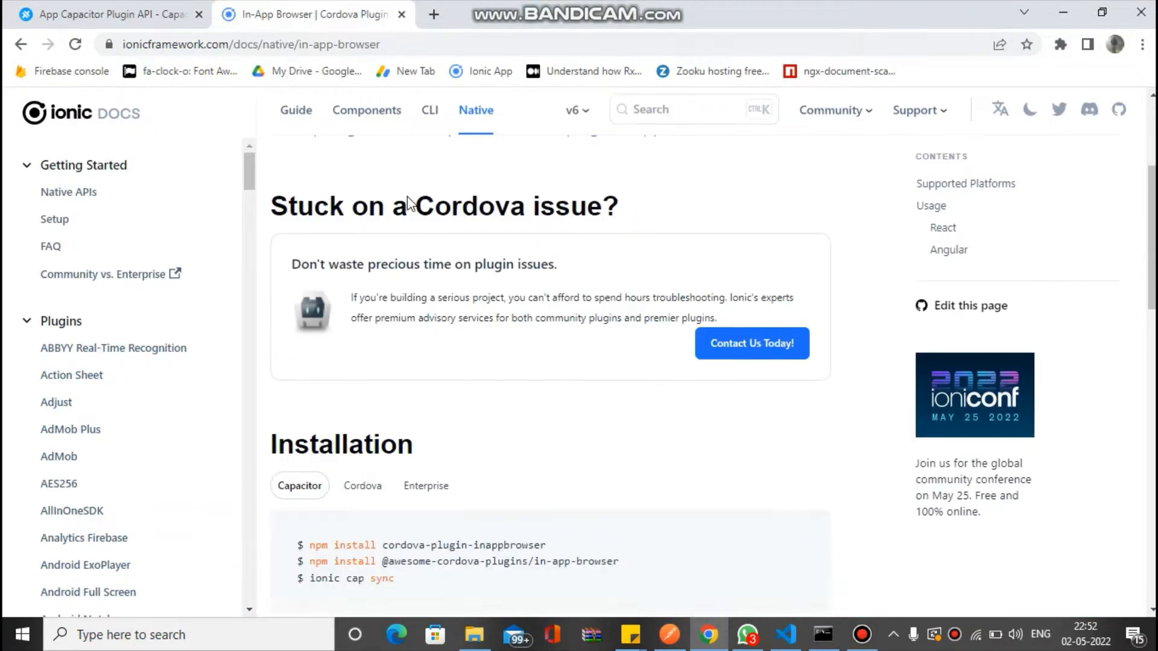
{"action": "scroll", "scroll_direction": "down", "scroll_amount": 3}
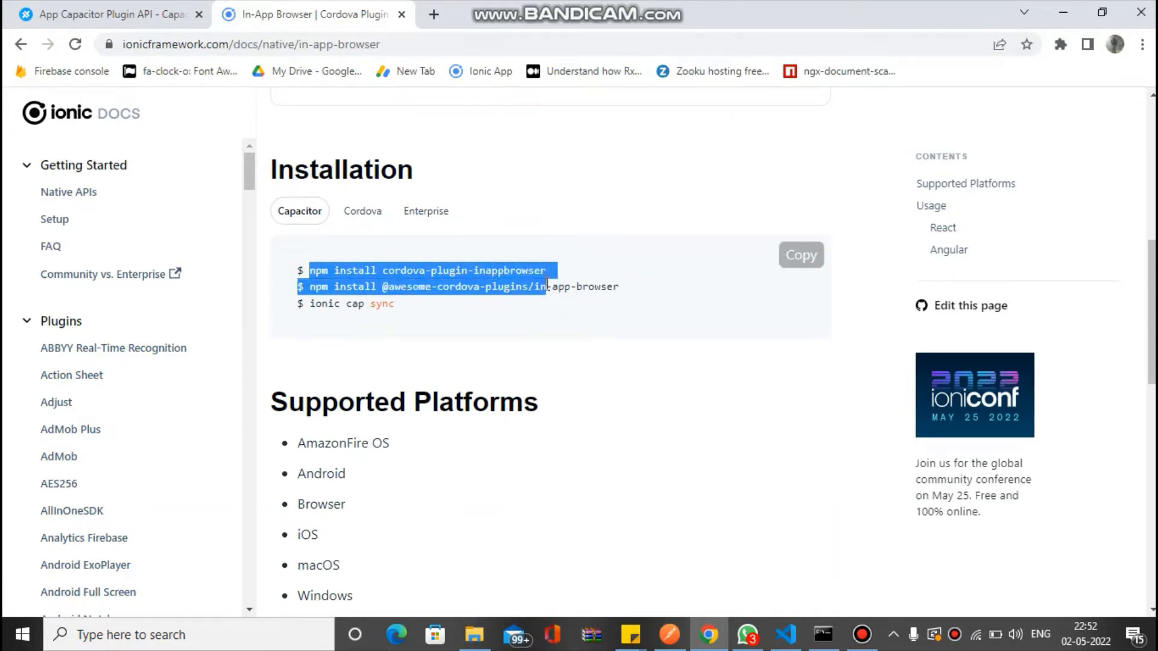
{"action": "left_click", "coordinate": [412, 270]}
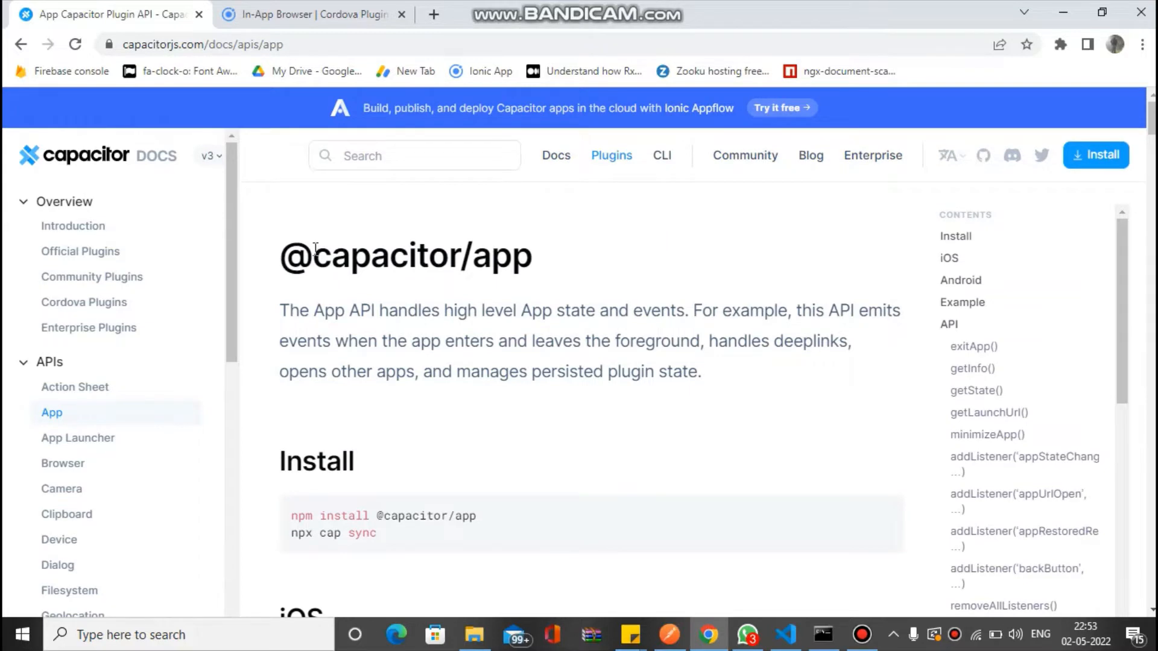
{"action": "double_click", "coordinate": [405, 256]}
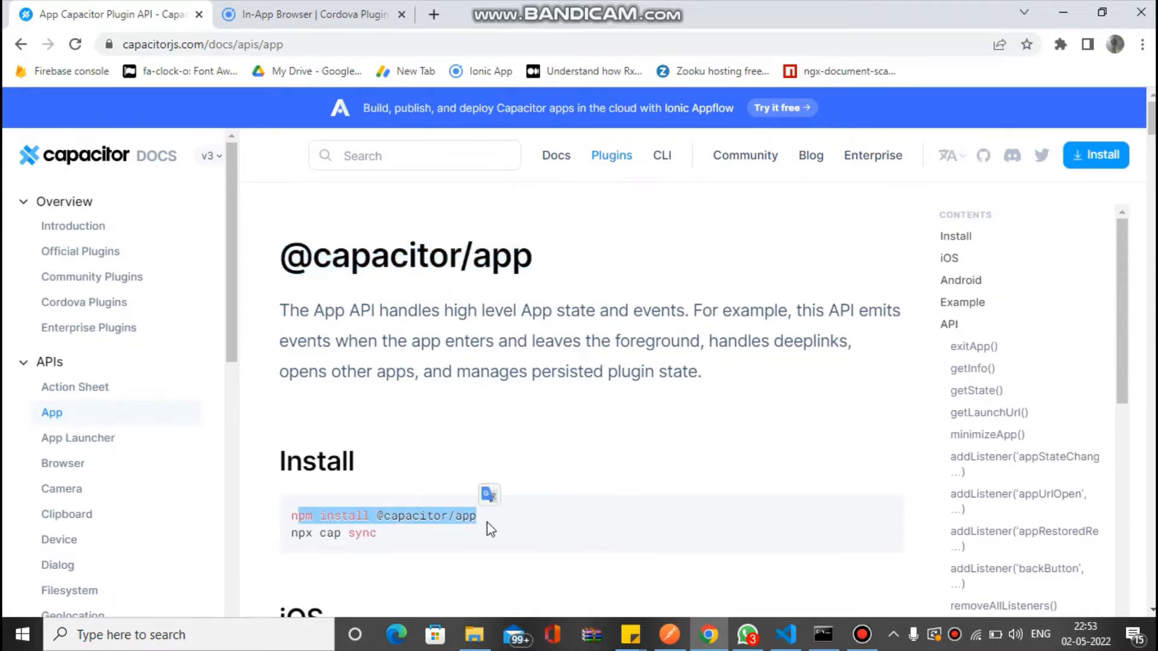
{"action": "mouse_move", "coordinate": [451, 436]}
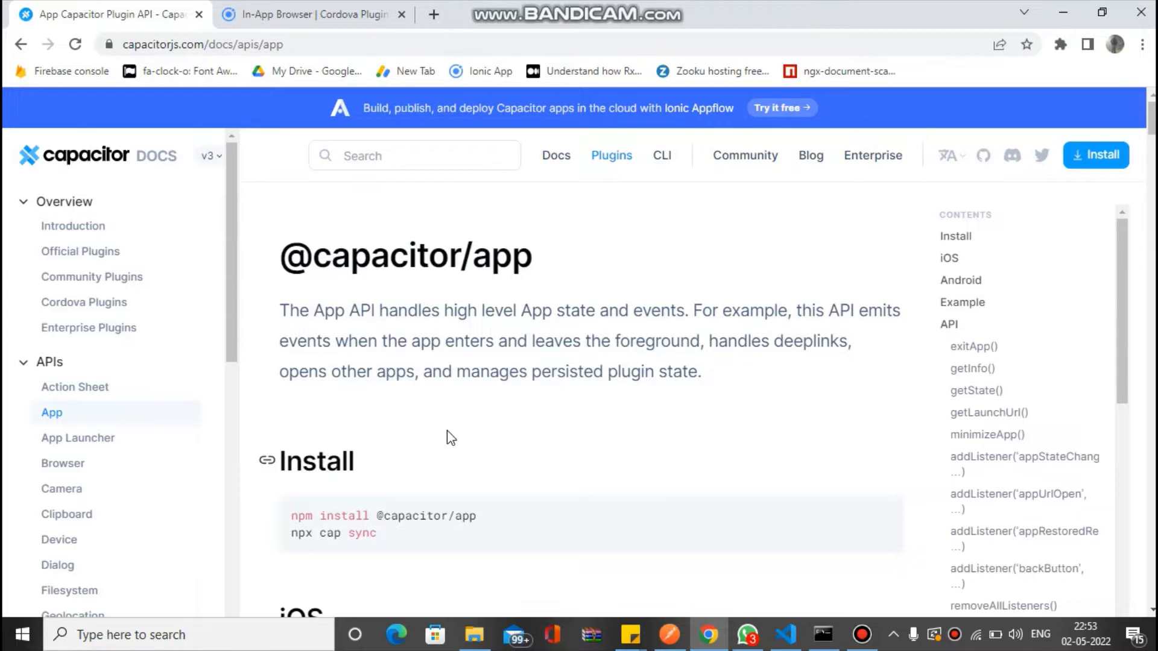
{"action": "mouse_move", "coordinate": [335, 241]}
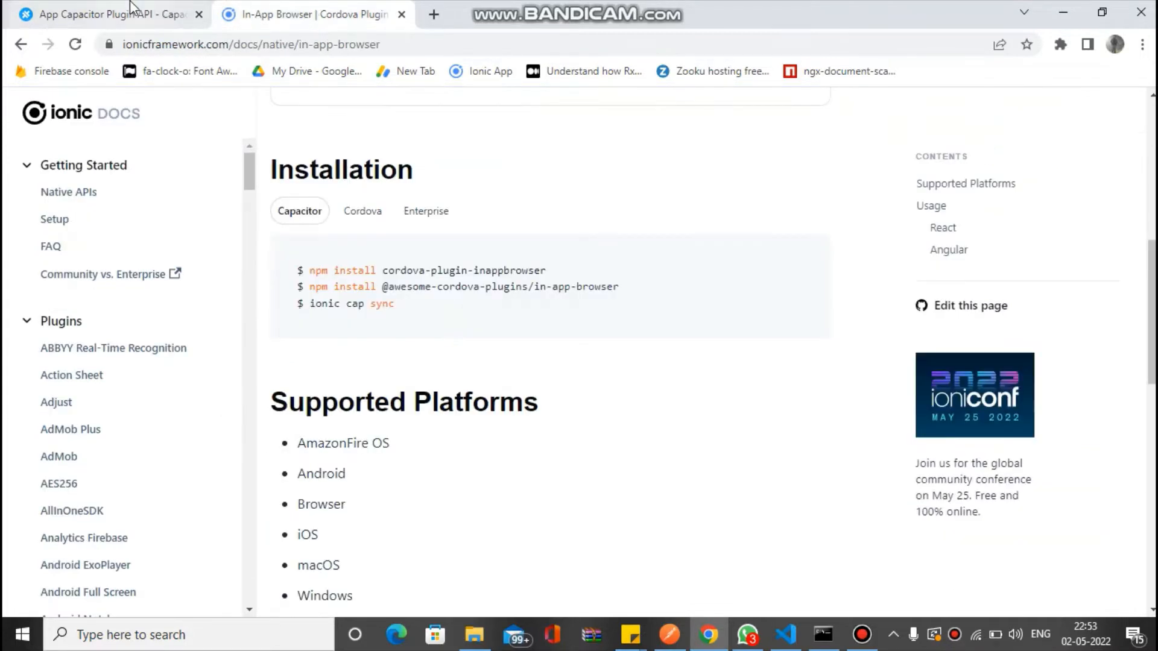
{"action": "left_click", "coordinate": [785, 634]}
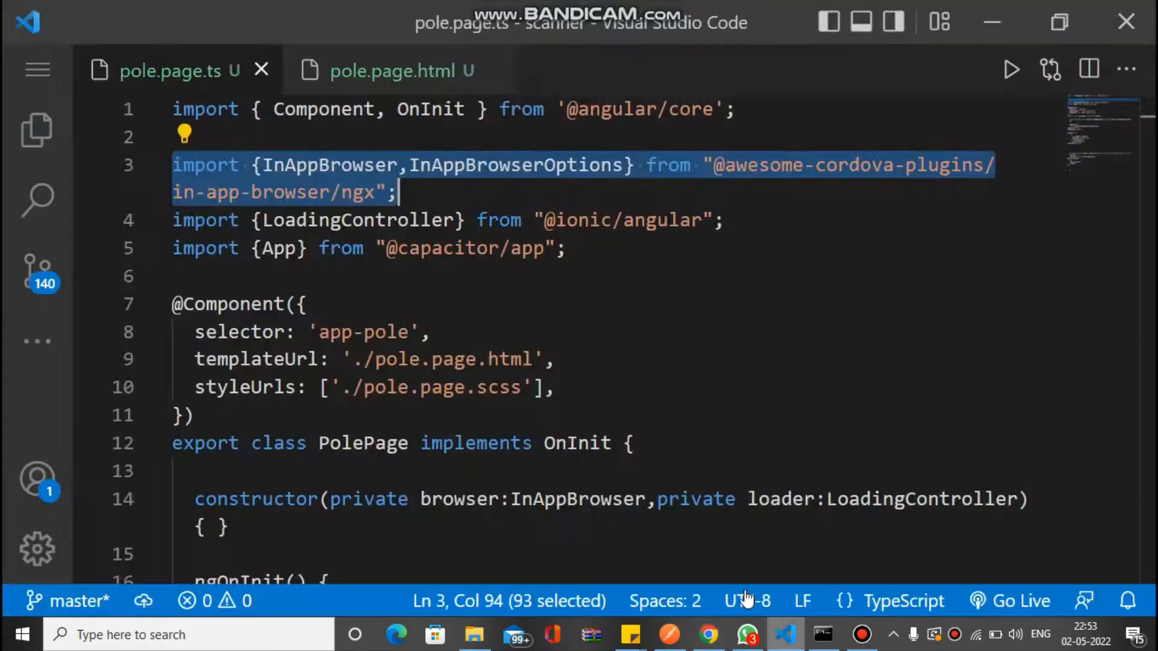
{"action": "left_click", "coordinate": [173, 165]}
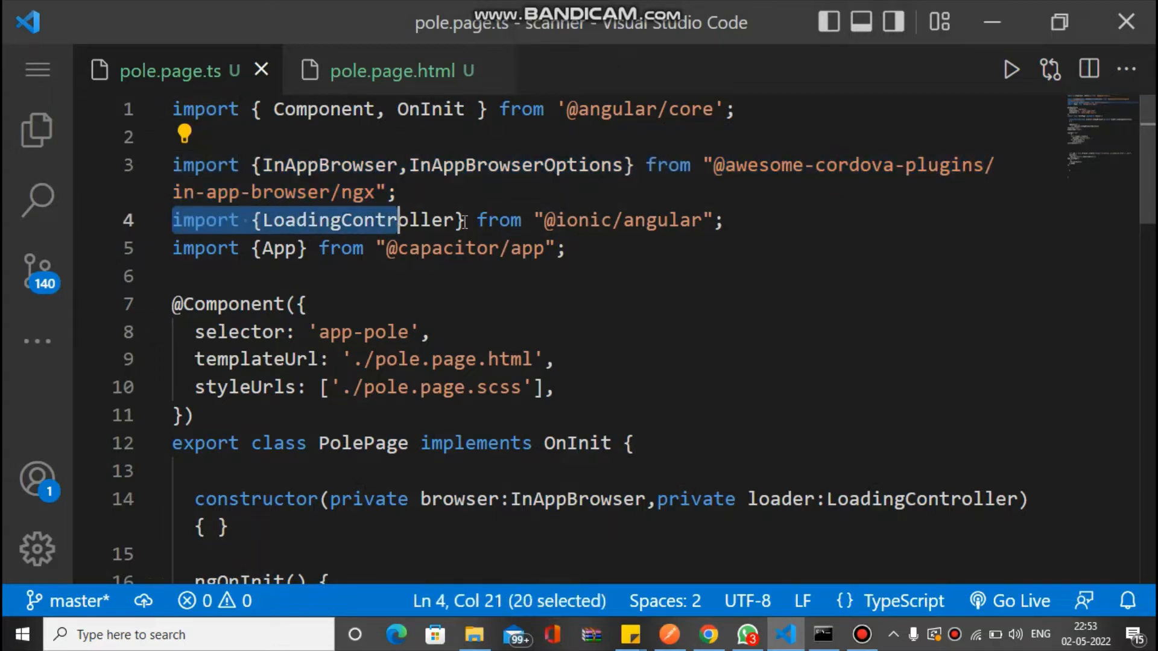
{"action": "left_click", "coordinate": [727, 220]}
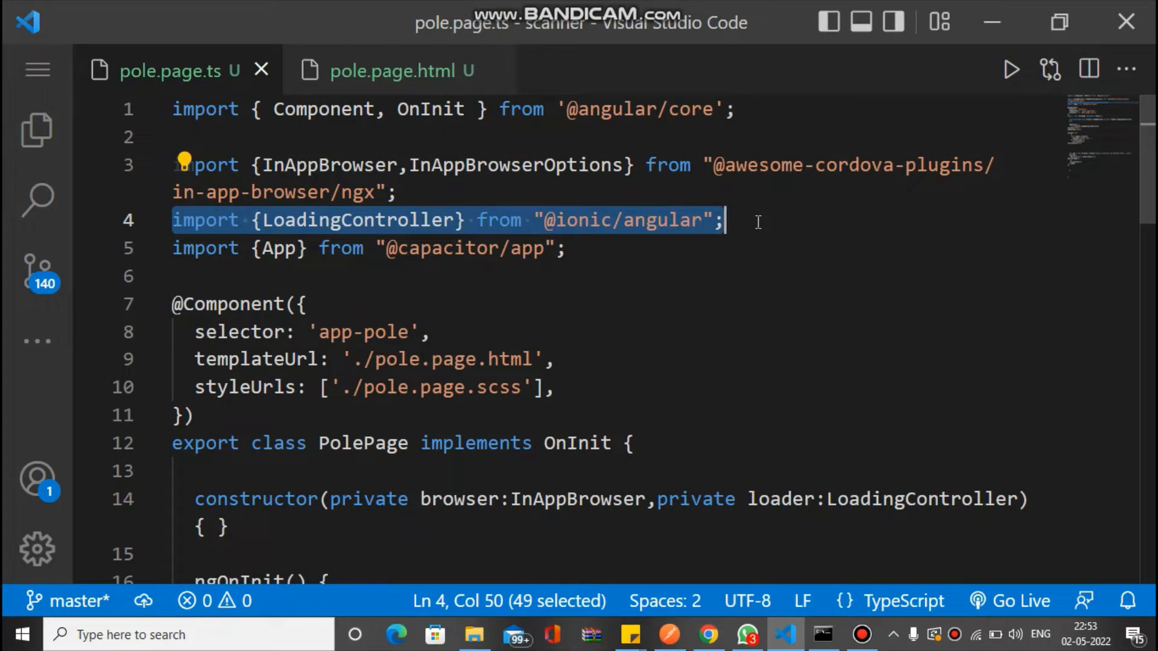
{"action": "mouse_move", "coordinate": [432, 264]}
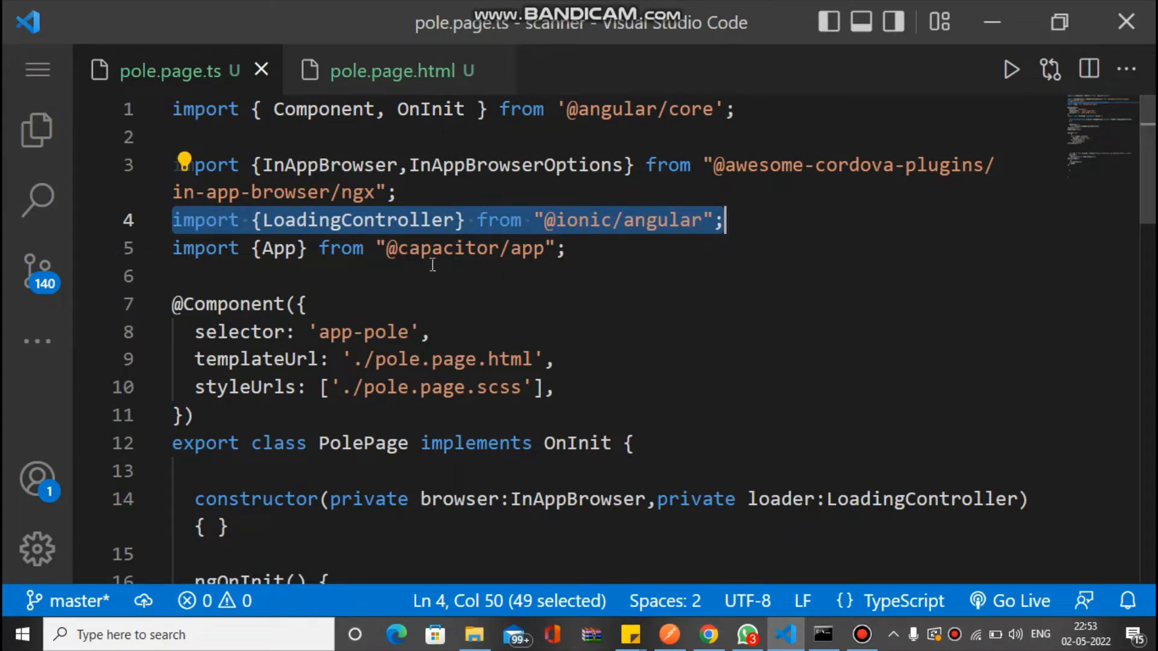
{"action": "left_click", "coordinate": [172, 276]}
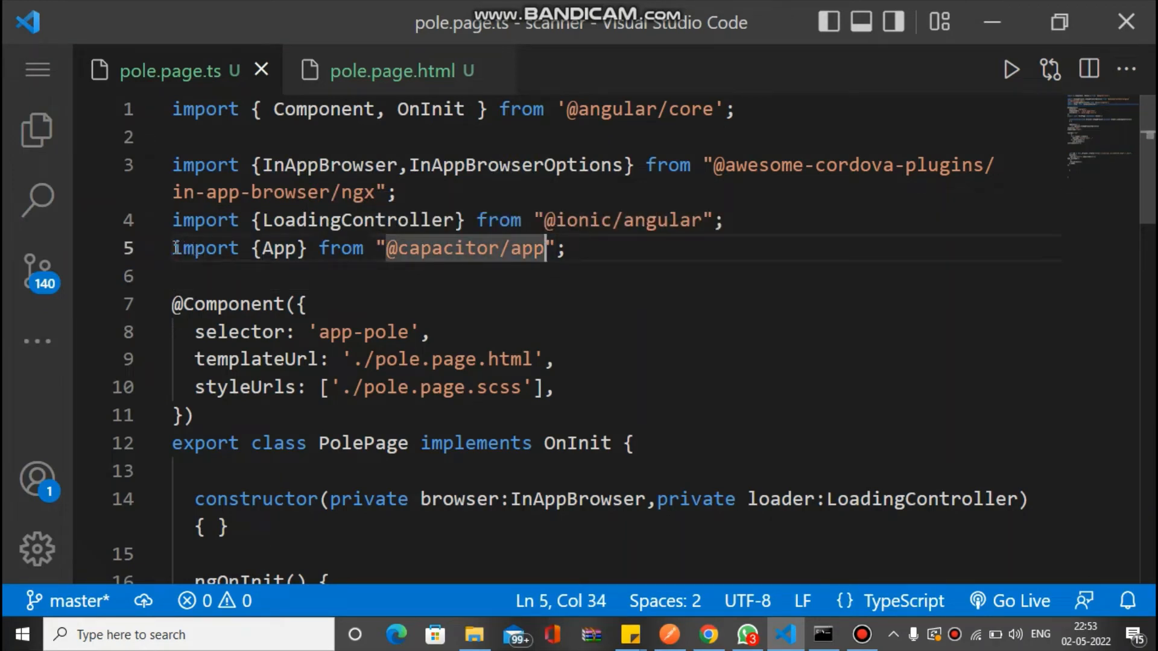
{"action": "left_click", "coordinate": [178, 165]}
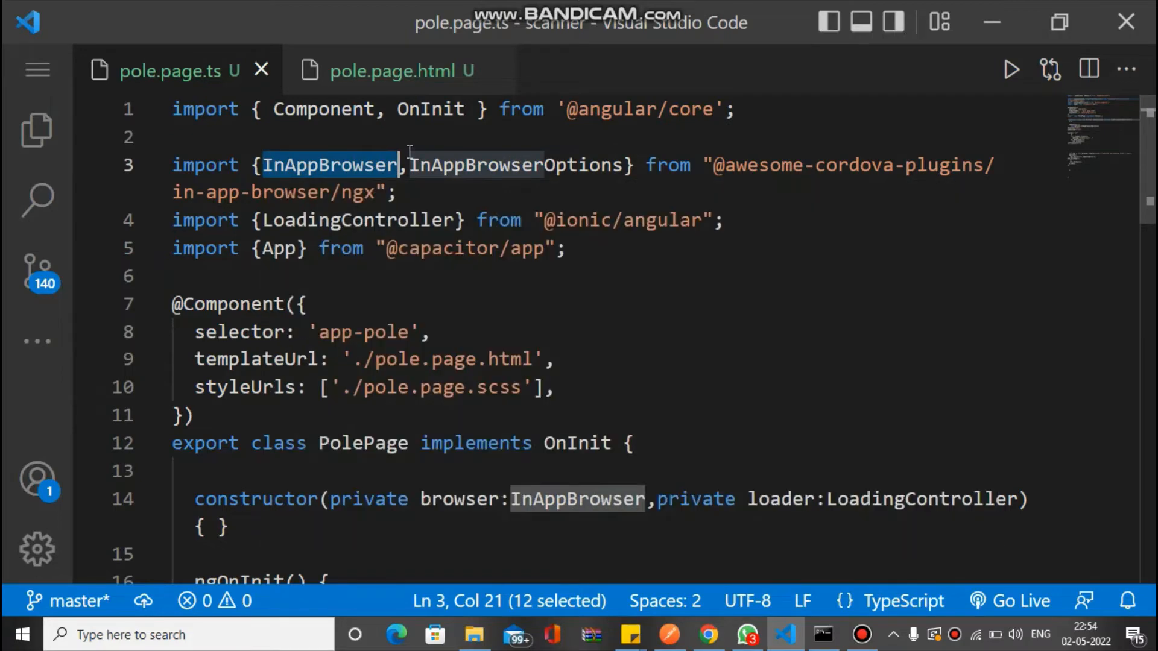
{"action": "left_click", "coordinate": [36, 131]}
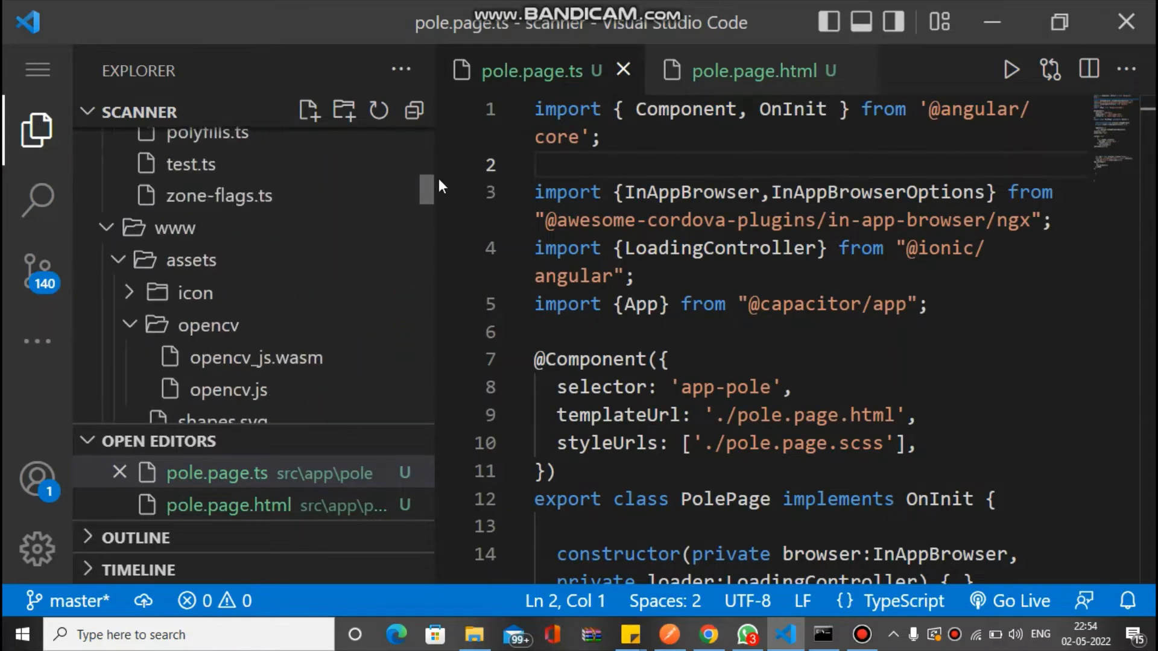
Verify app.module.ts imports InAppBrowser and lists it in providers, then return to pole.page.ts
{"action": "scroll", "scroll_direction": "up", "scroll_amount": 3}
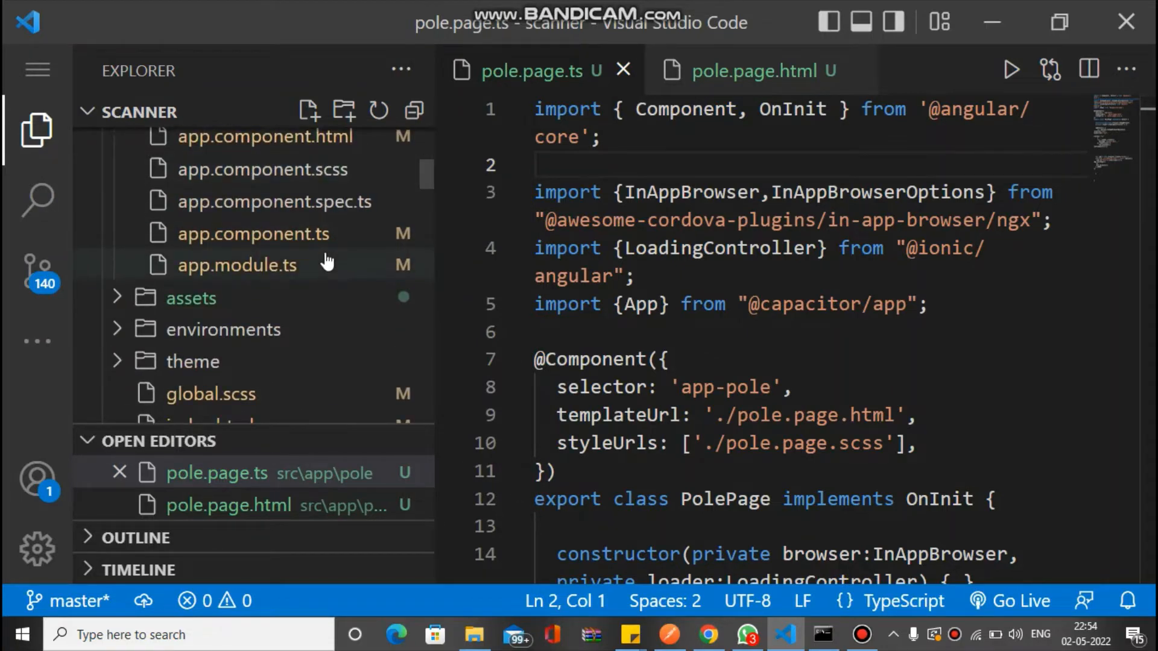
{"action": "left_click", "coordinate": [237, 265]}
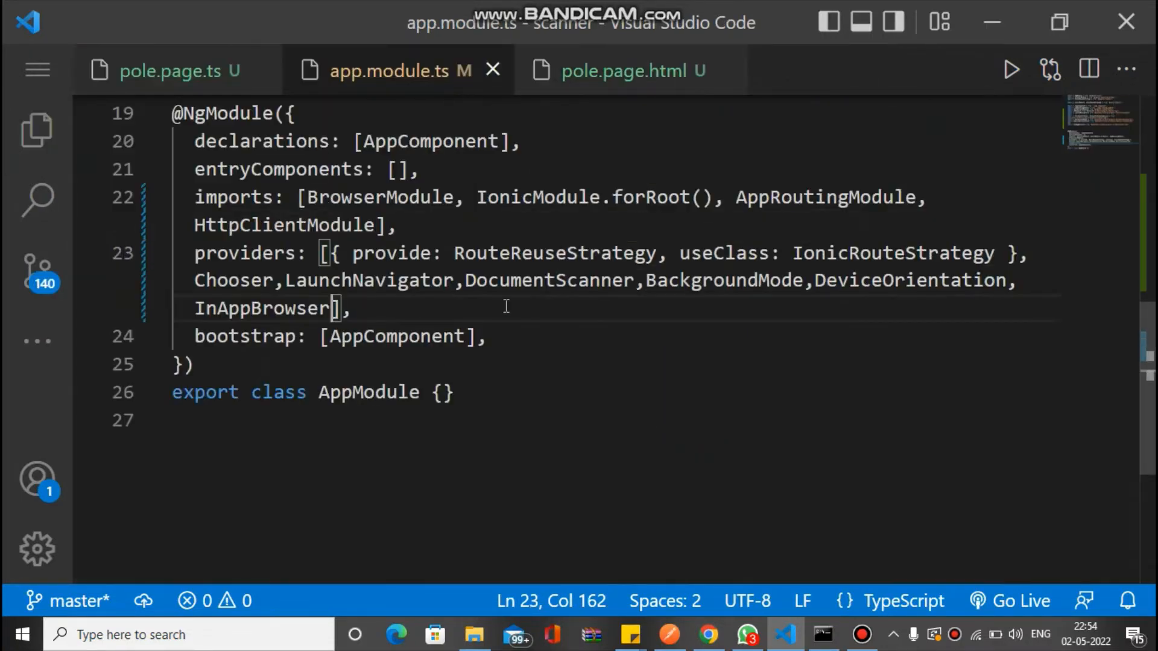
{"action": "scroll", "scroll_direction": "up", "scroll_amount": 3}
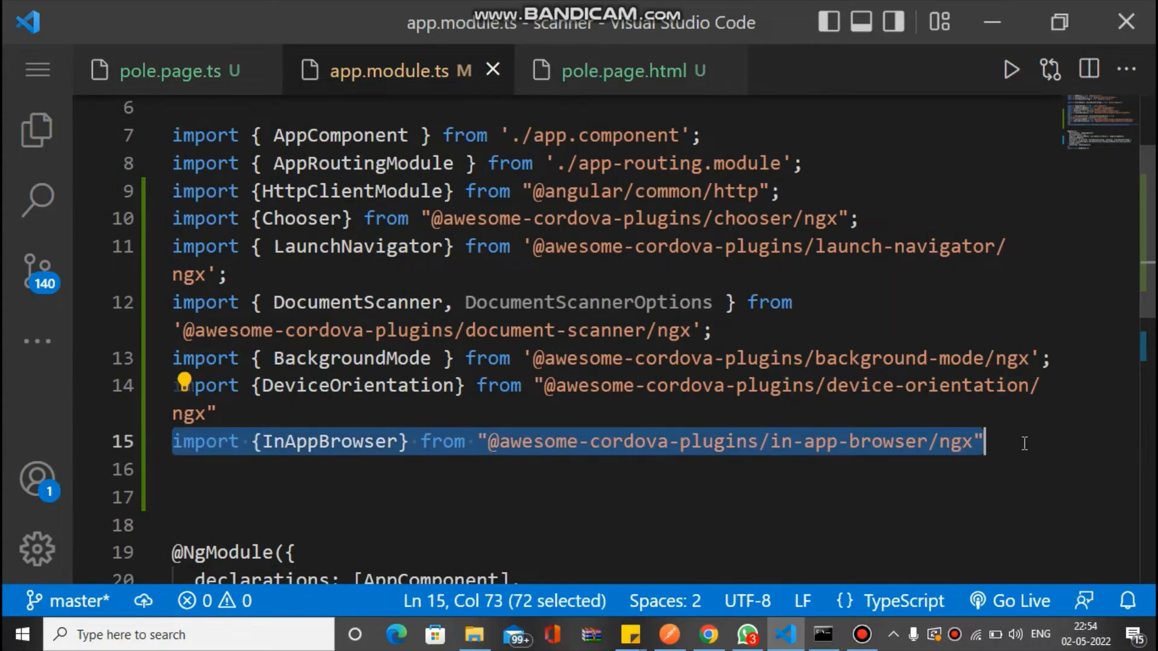
{"action": "scroll", "scroll_direction": "down", "scroll_amount": 3}
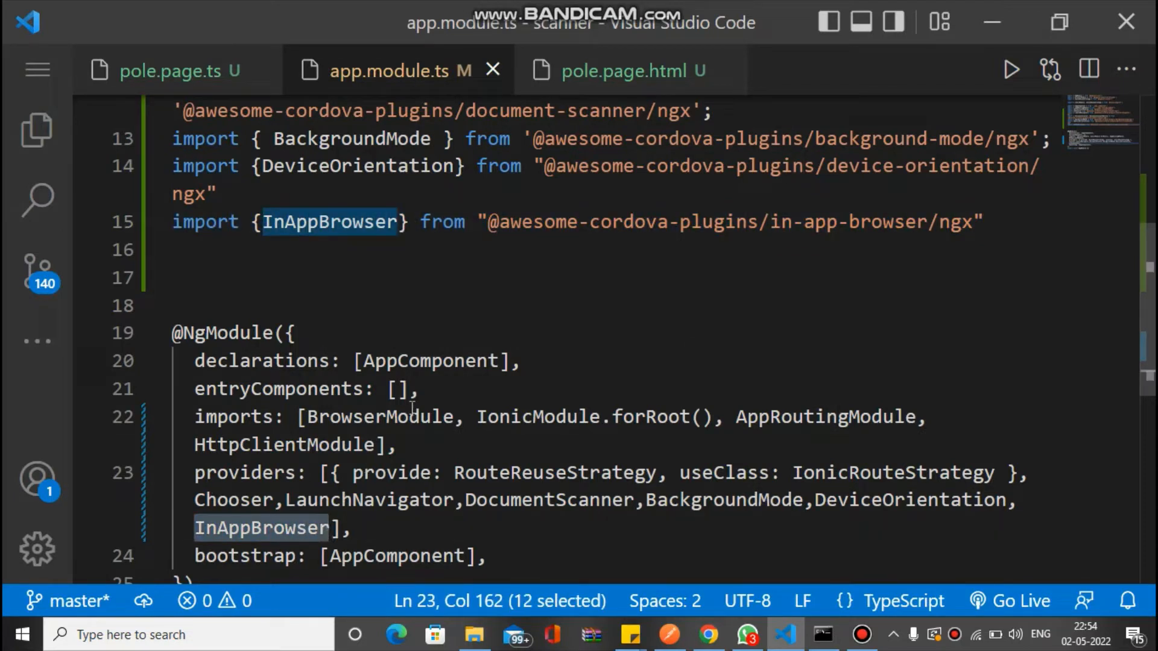
{"action": "mouse_move", "coordinate": [465, 322]}
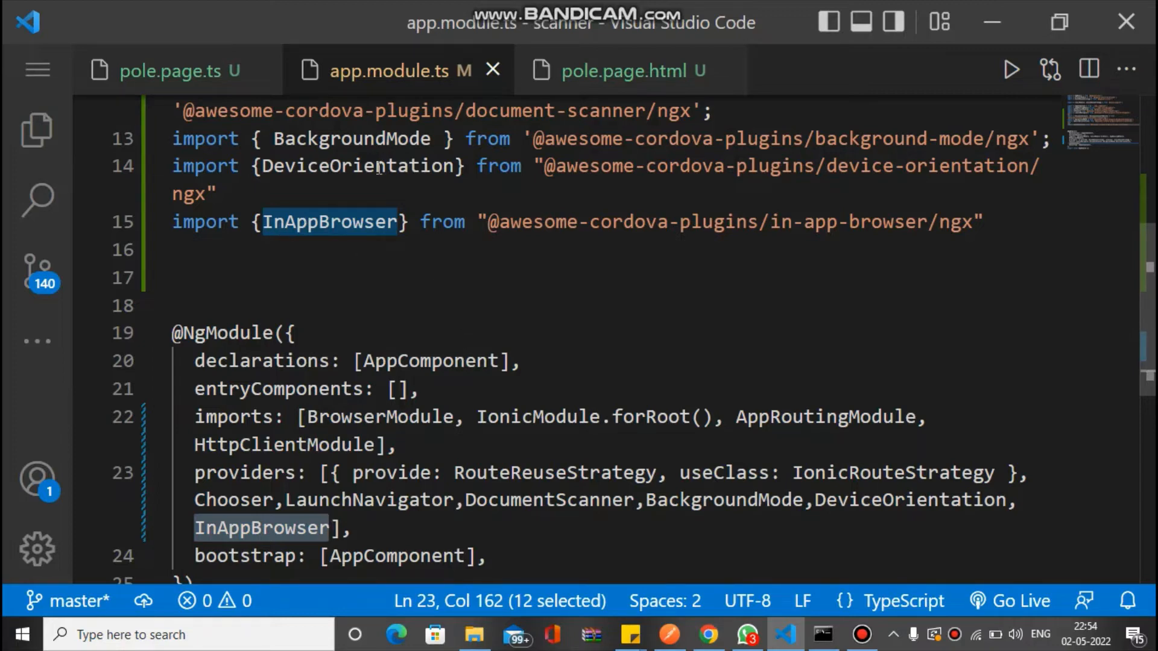
{"action": "left_click", "coordinate": [170, 71]}
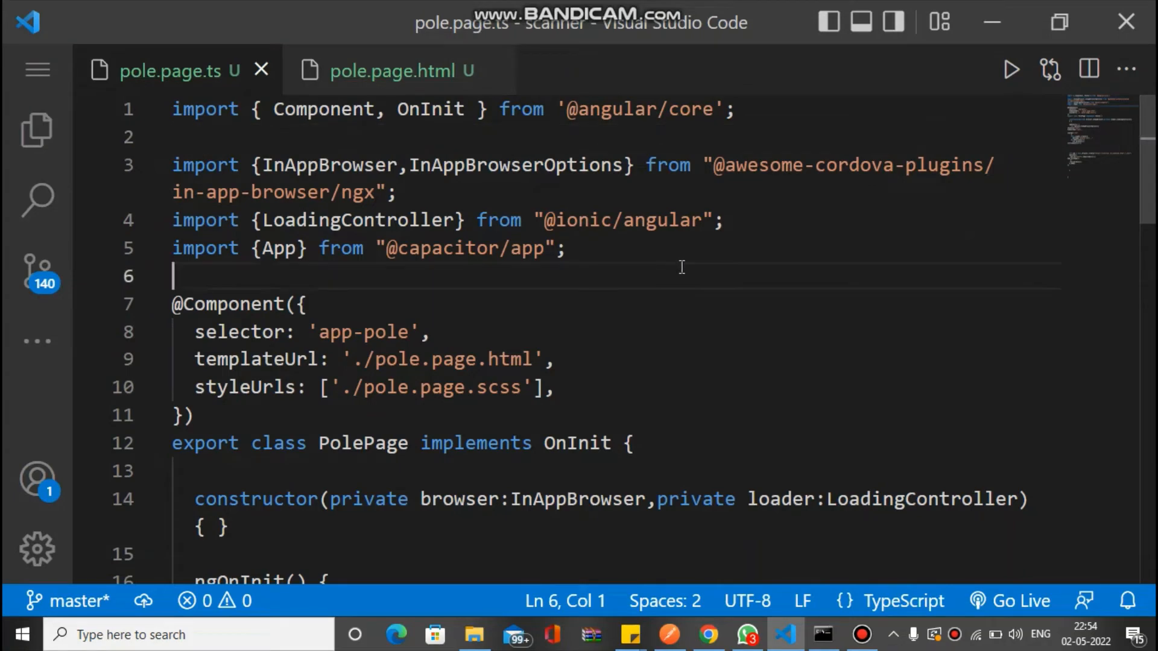
{"action": "scroll", "scroll_direction": "down", "scroll_amount": 3}
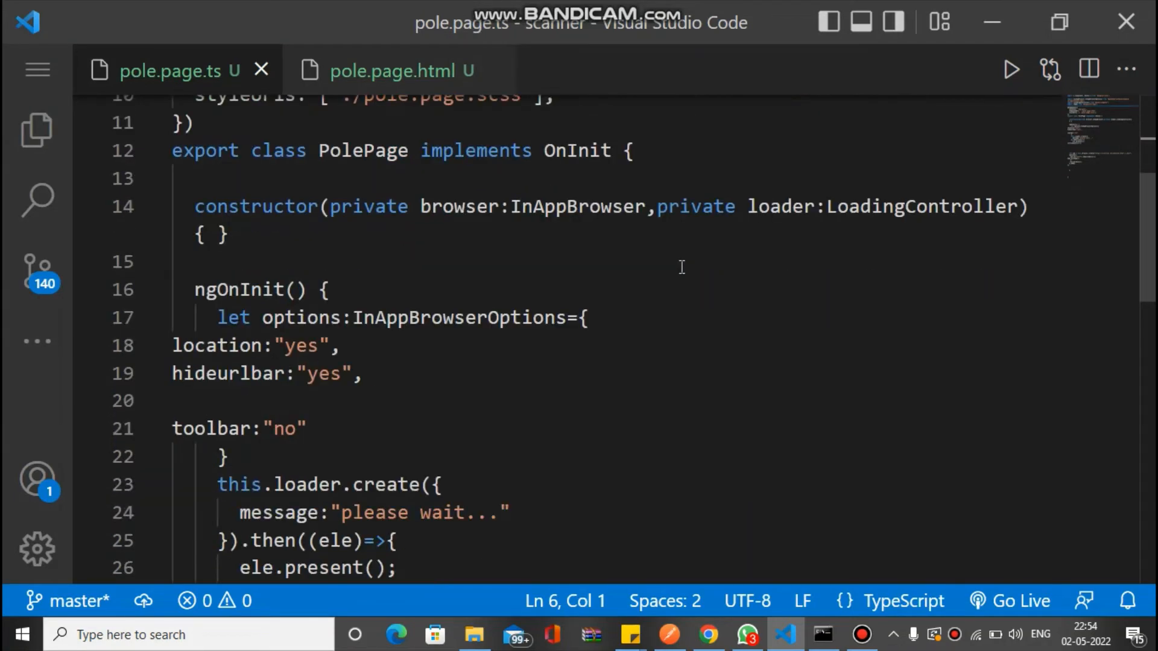
{"action": "scroll", "scroll_direction": "down", "scroll_amount": 3}
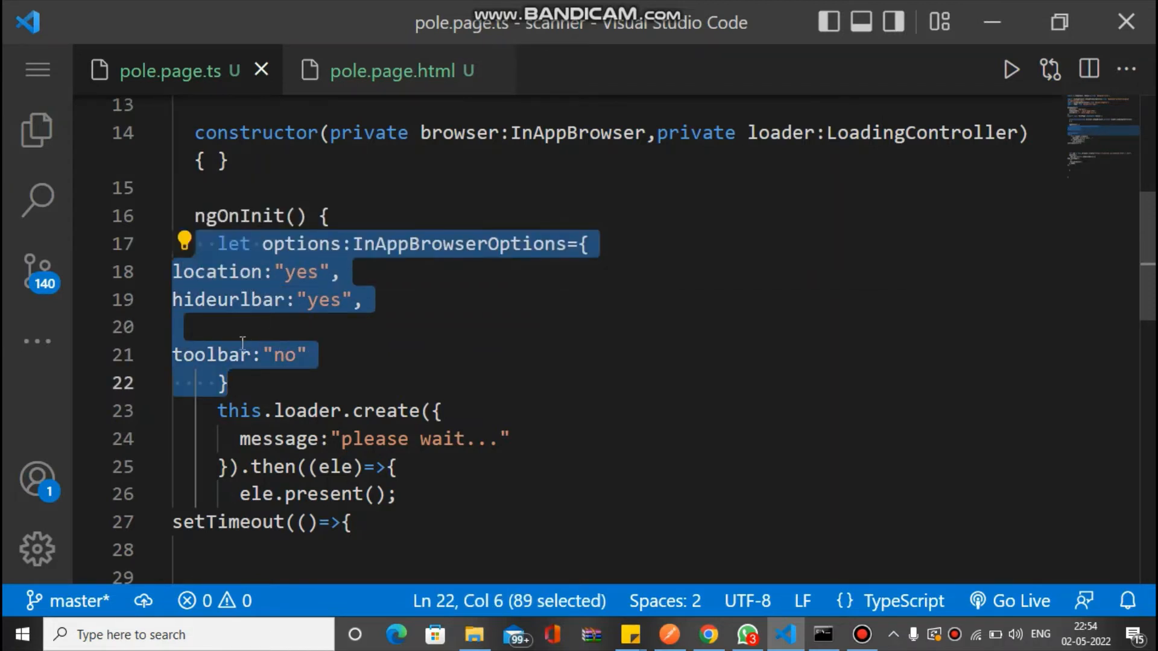
{"action": "left_click", "coordinate": [250, 355]}
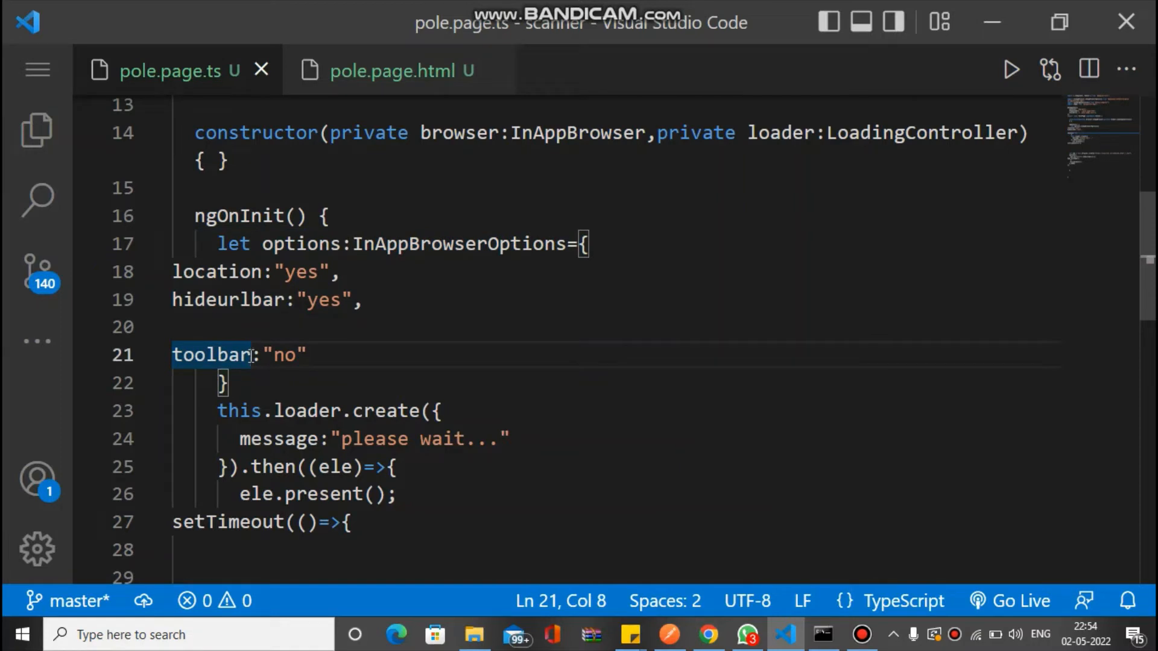
{"action": "left_click", "coordinate": [305, 356]}
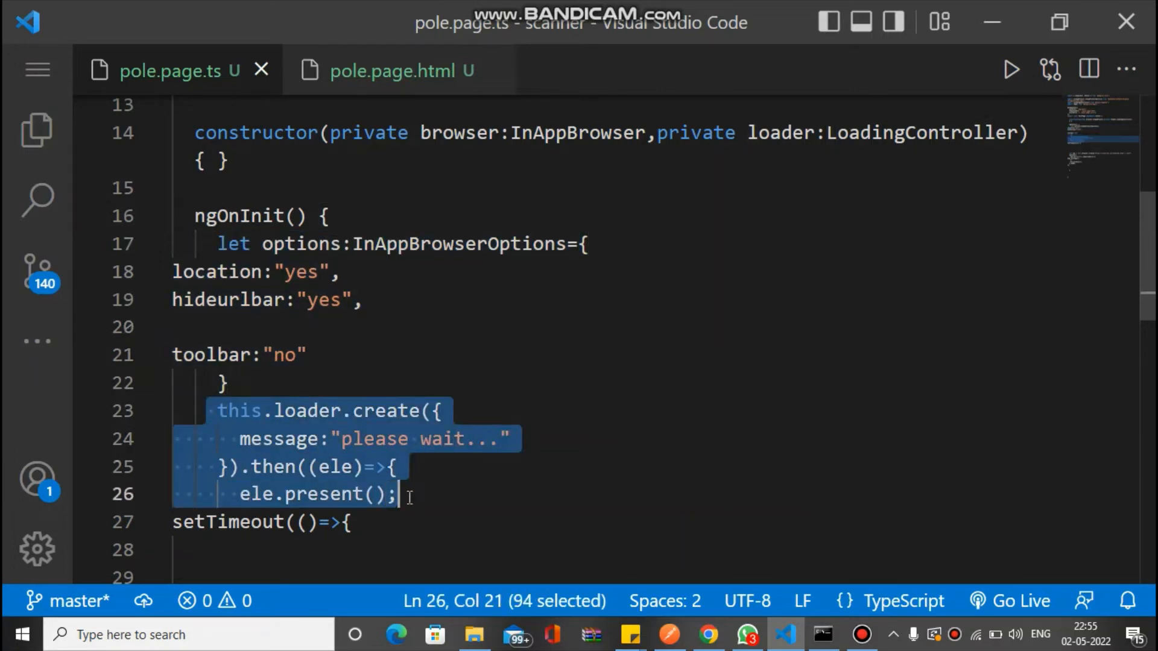
{"action": "left_click", "coordinate": [427, 481]}
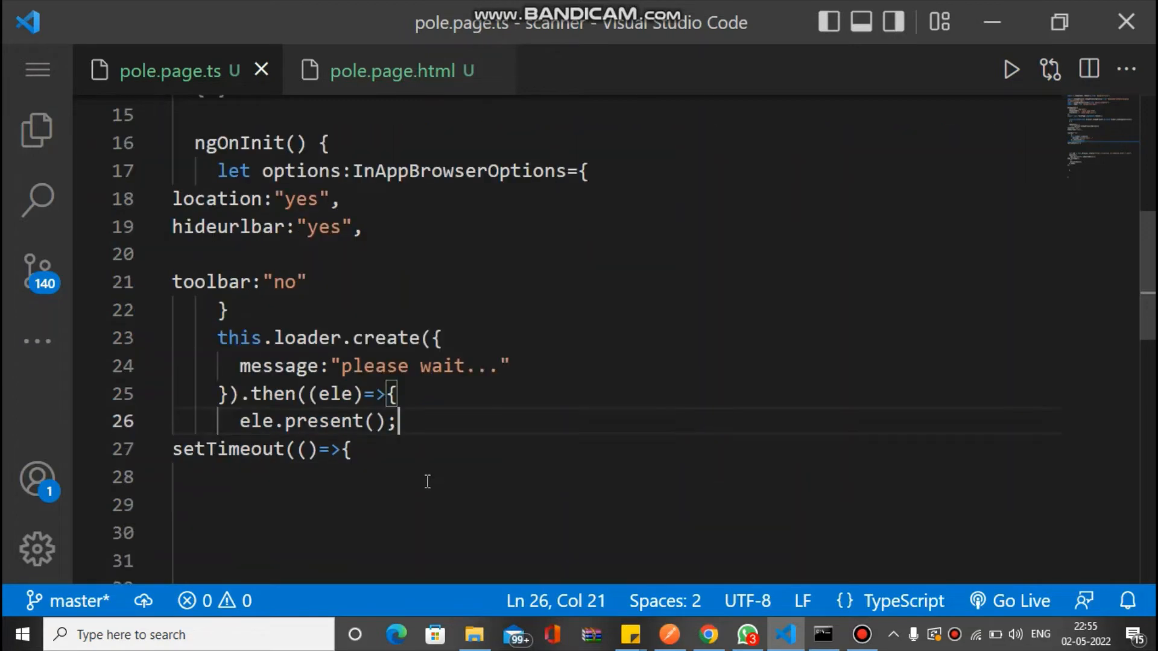
{"action": "scroll", "scroll_direction": "down", "scroll_amount": 3}
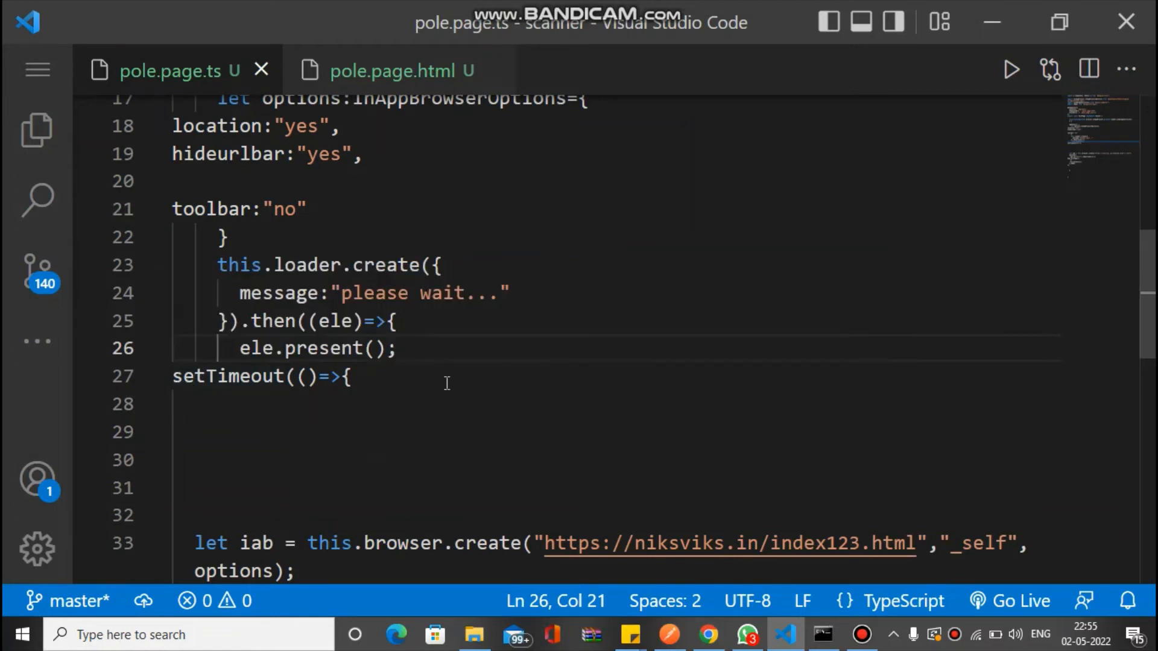
{"action": "scroll", "scroll_direction": "down", "scroll_amount": 3}
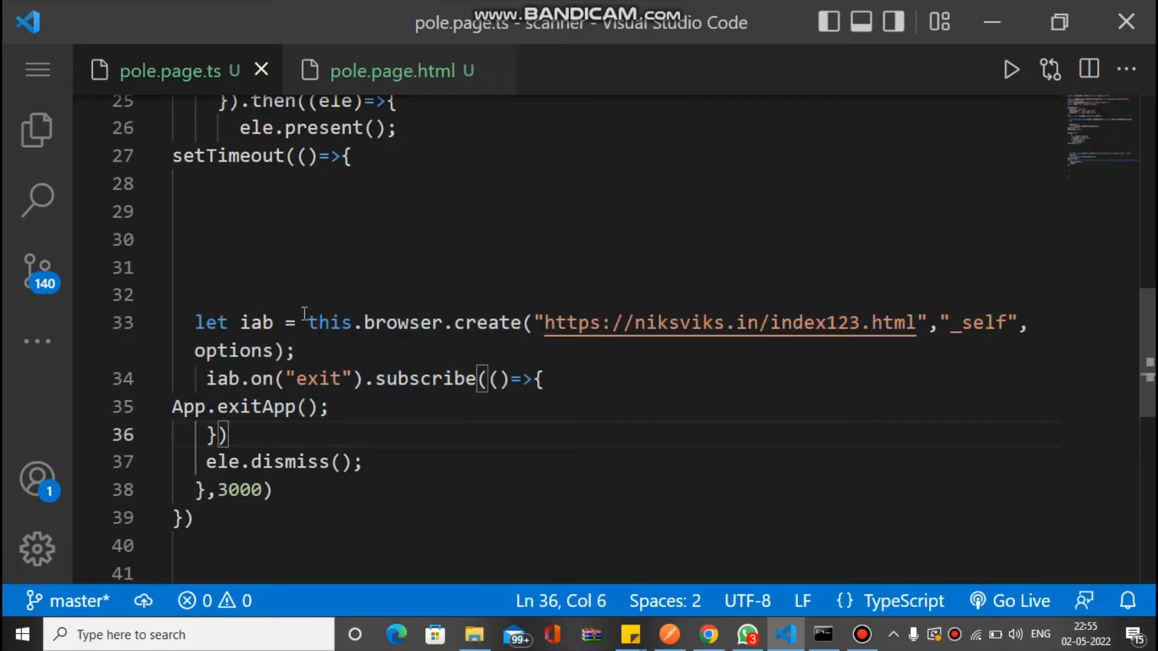
{"action": "double_click", "coordinate": [331, 323]}
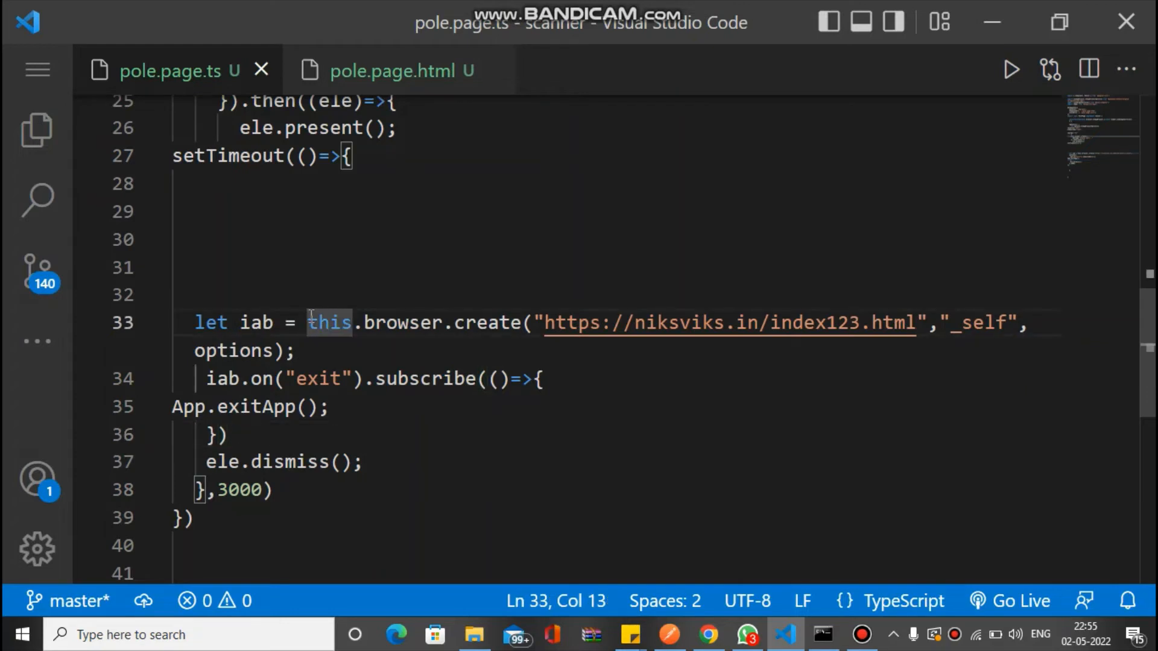
{"action": "left_click", "coordinate": [368, 323]}
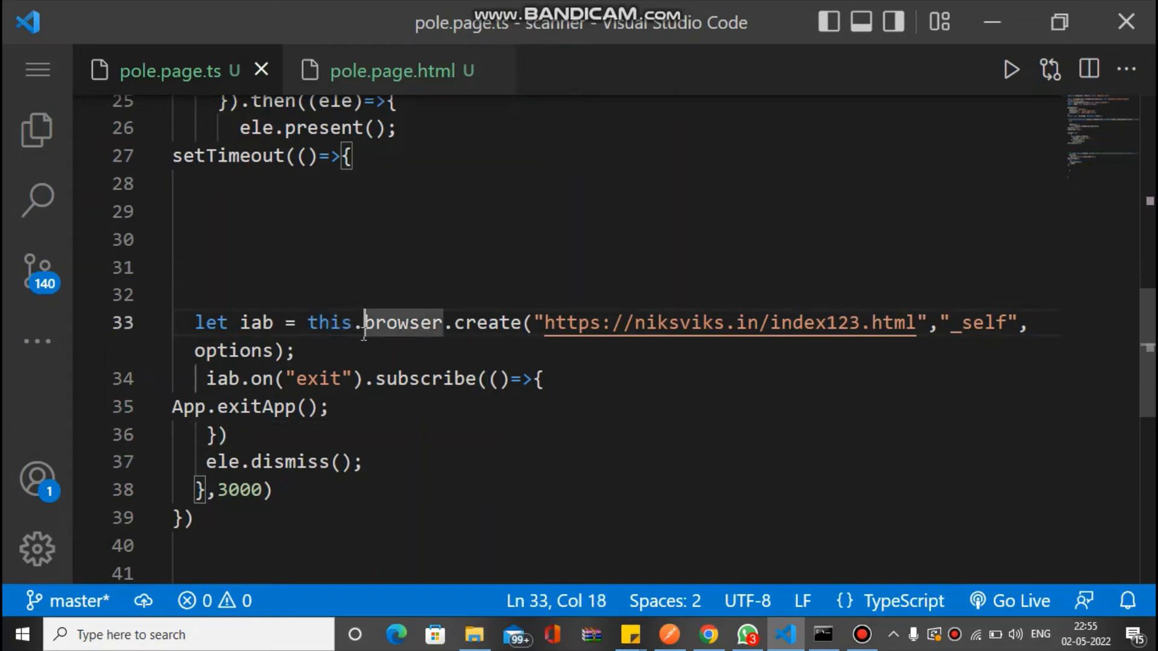
{"action": "mouse_move", "coordinate": [457, 325]}
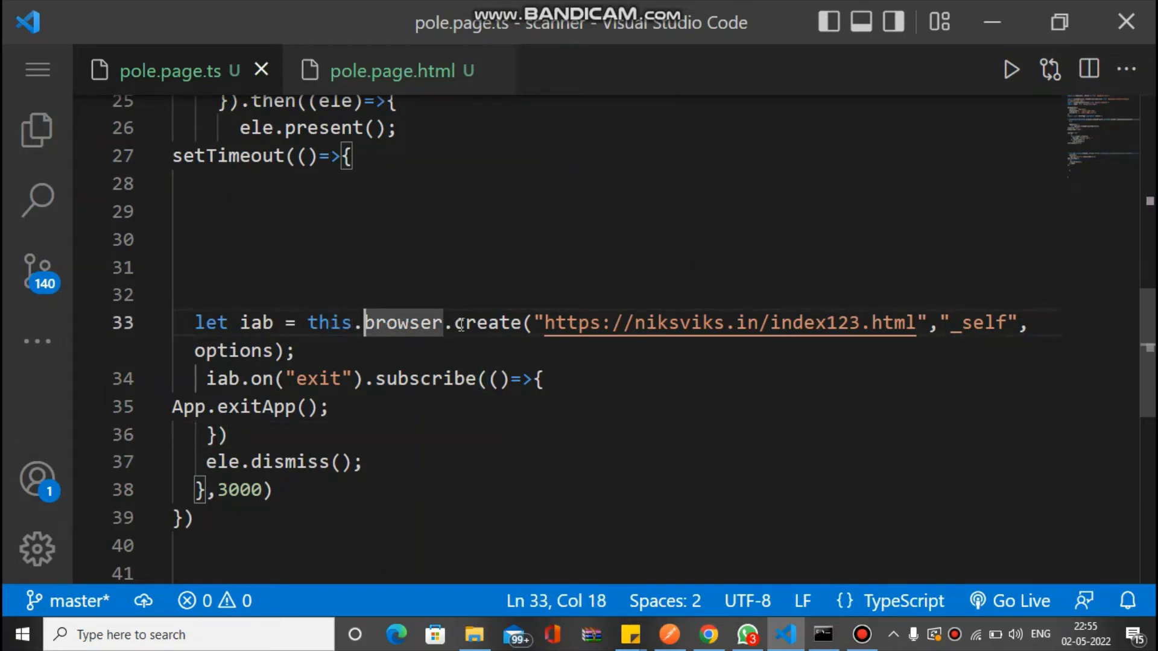
{"action": "mouse_move", "coordinate": [680, 386]}
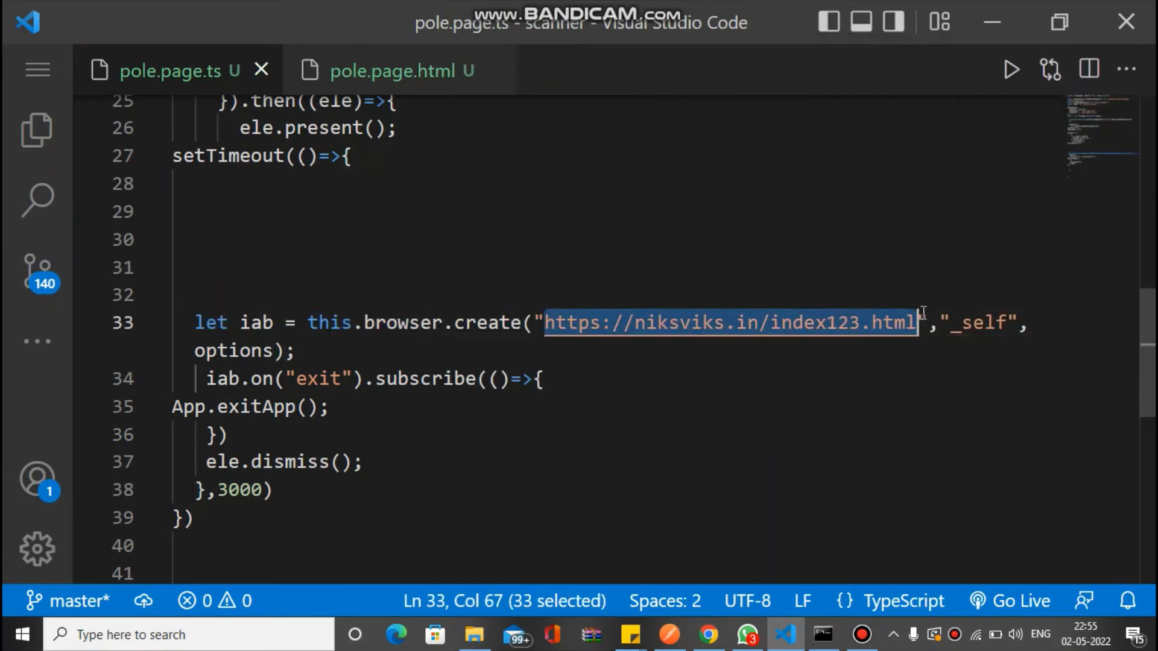
{"action": "double_click", "coordinate": [979, 323]}
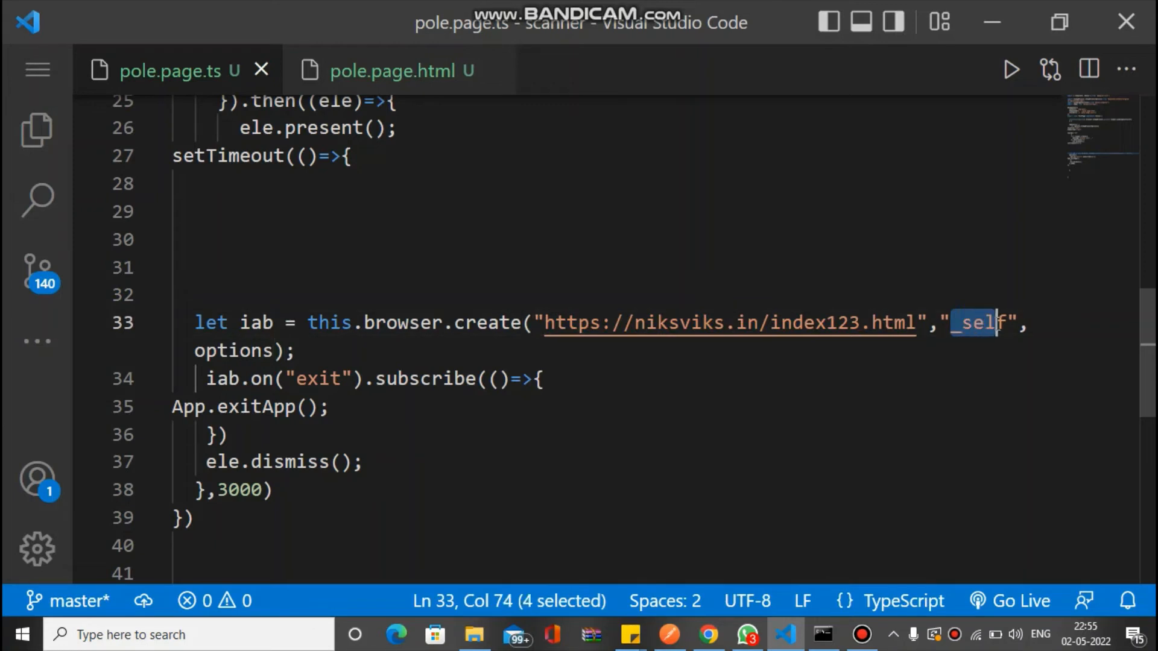
{"action": "key", "text": "shift+Right"}
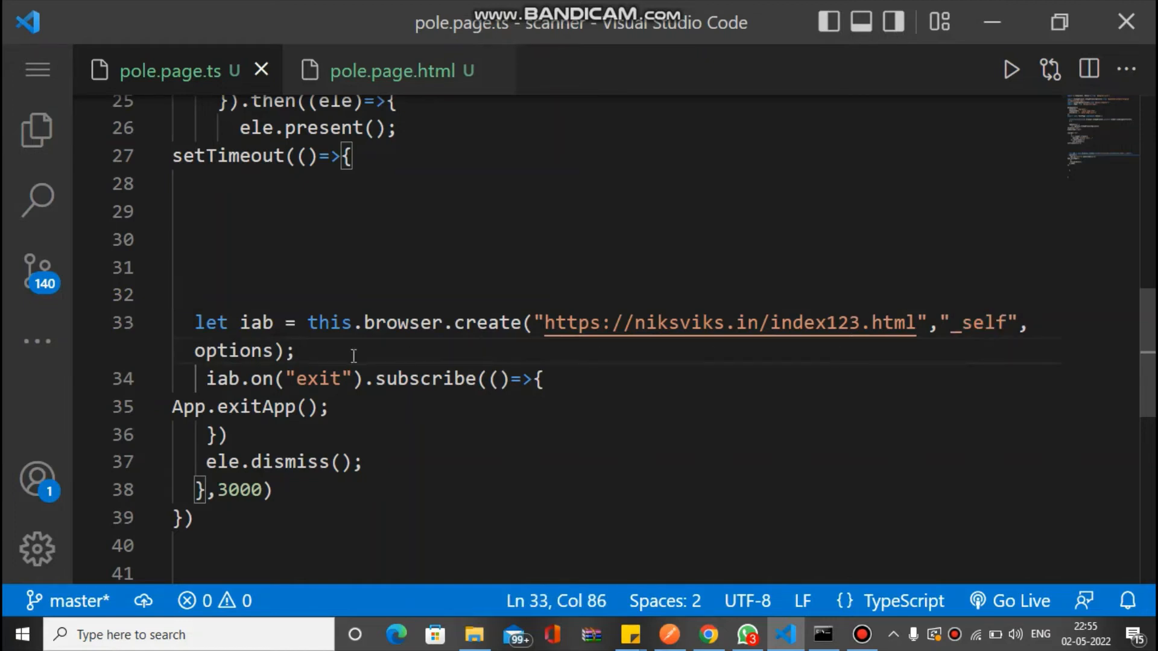
{"action": "double_click", "coordinate": [229, 350]}
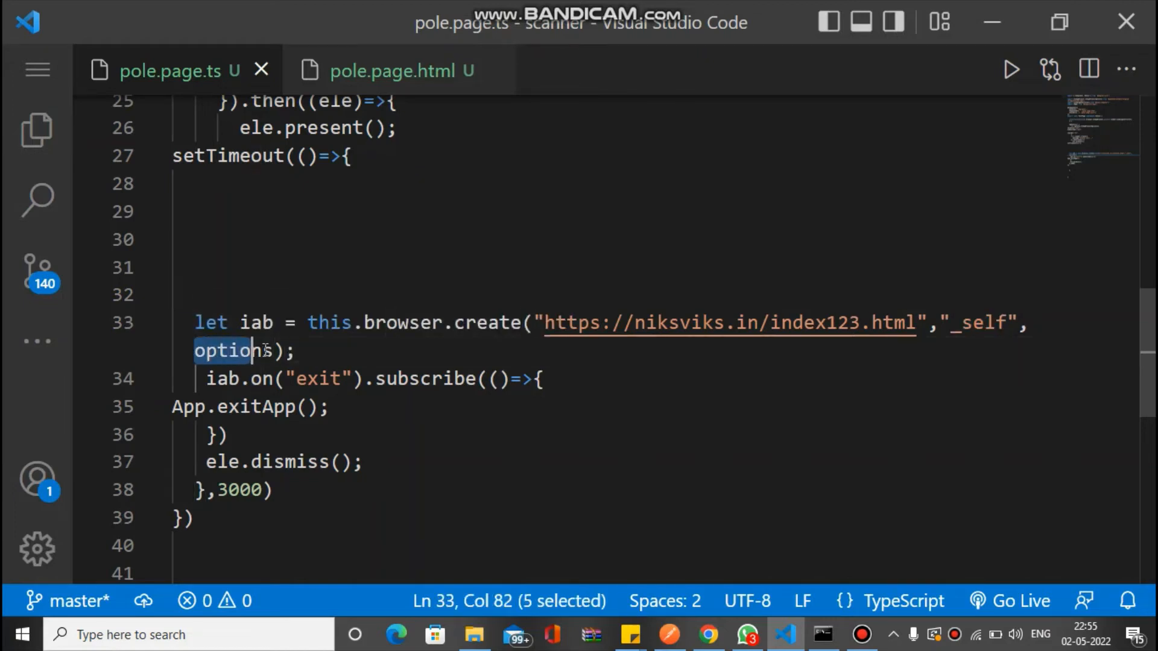
{"action": "double_click", "coordinate": [330, 323]}
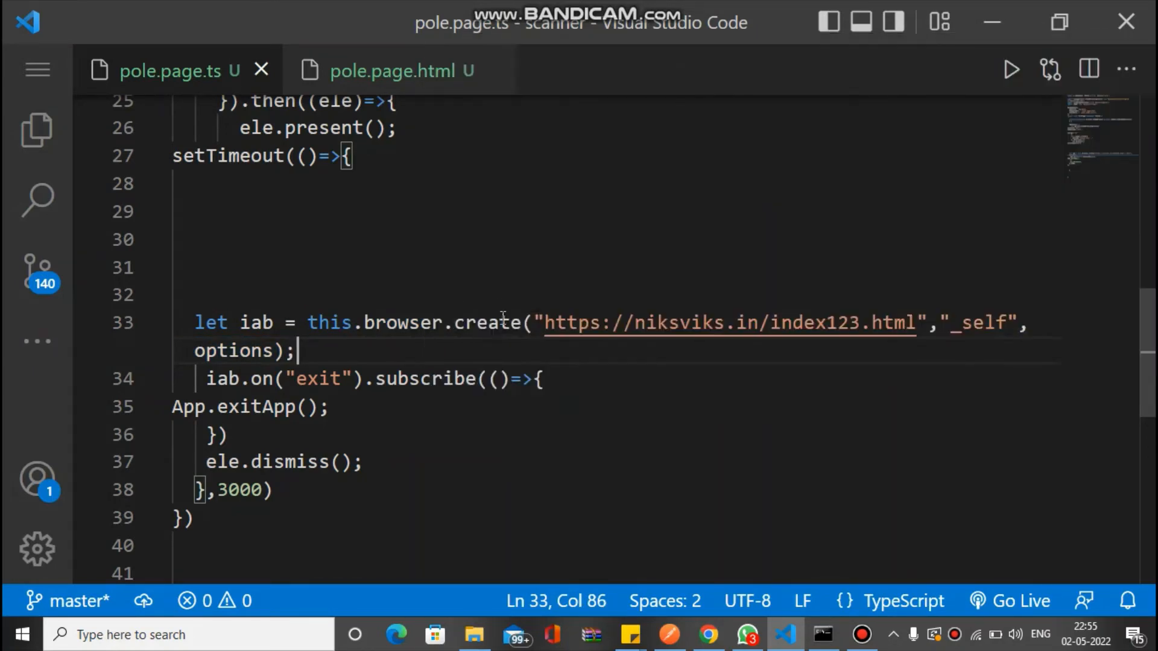
{"action": "double_click", "coordinate": [257, 323]}
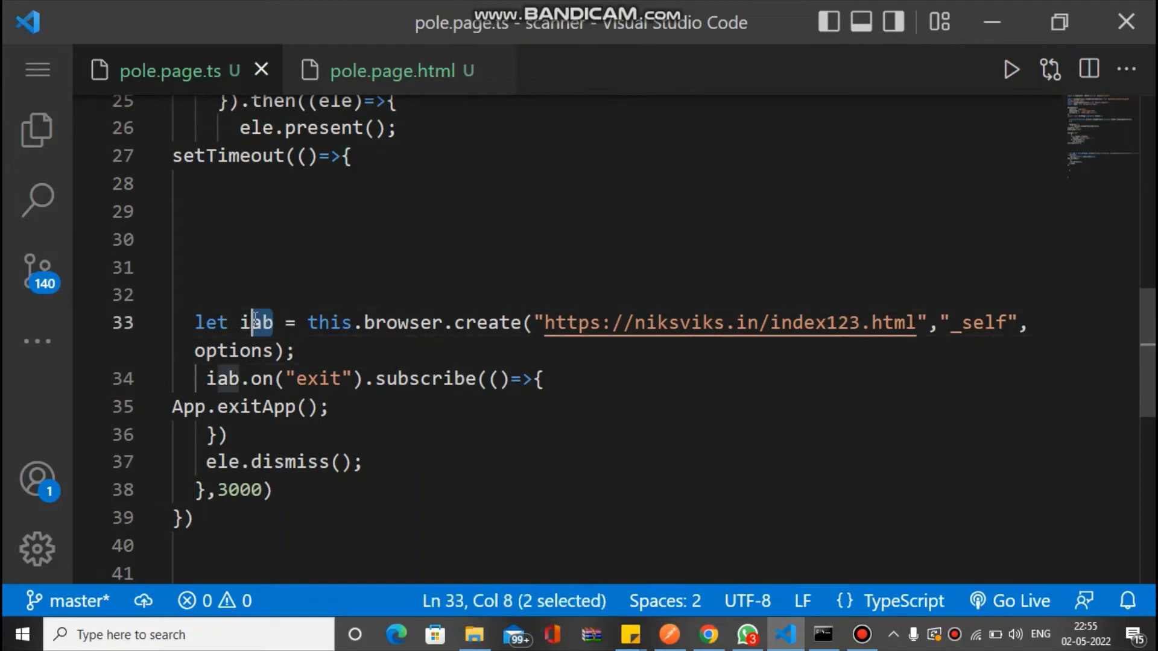
{"action": "double_click", "coordinate": [254, 322]}
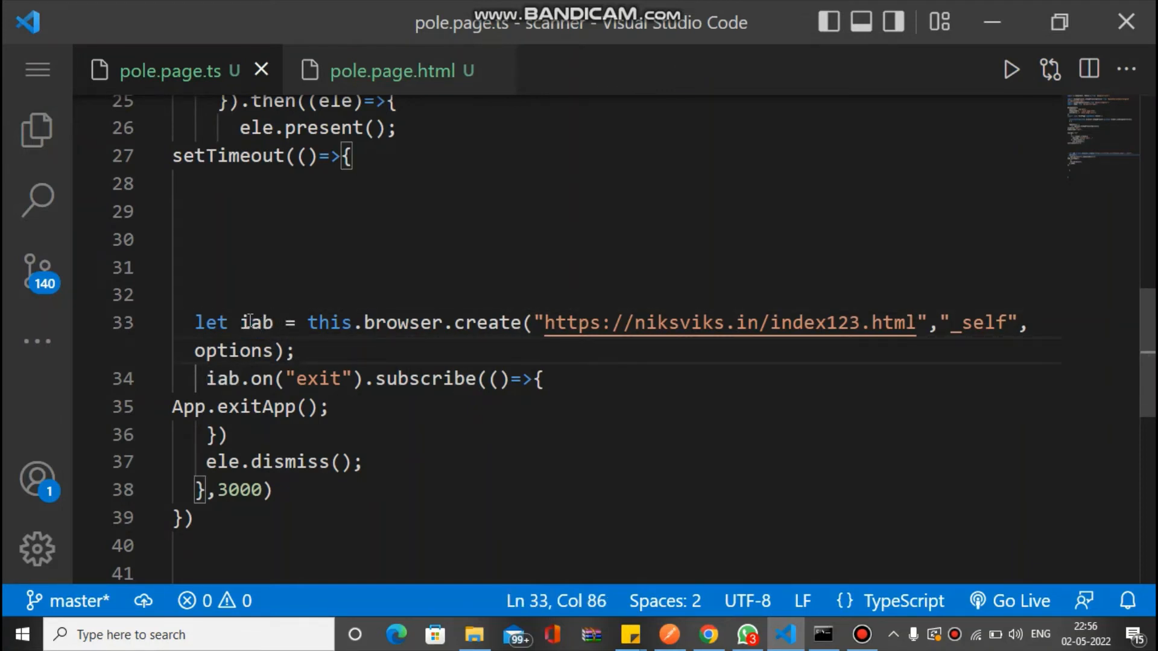
{"action": "double_click", "coordinate": [254, 323]}
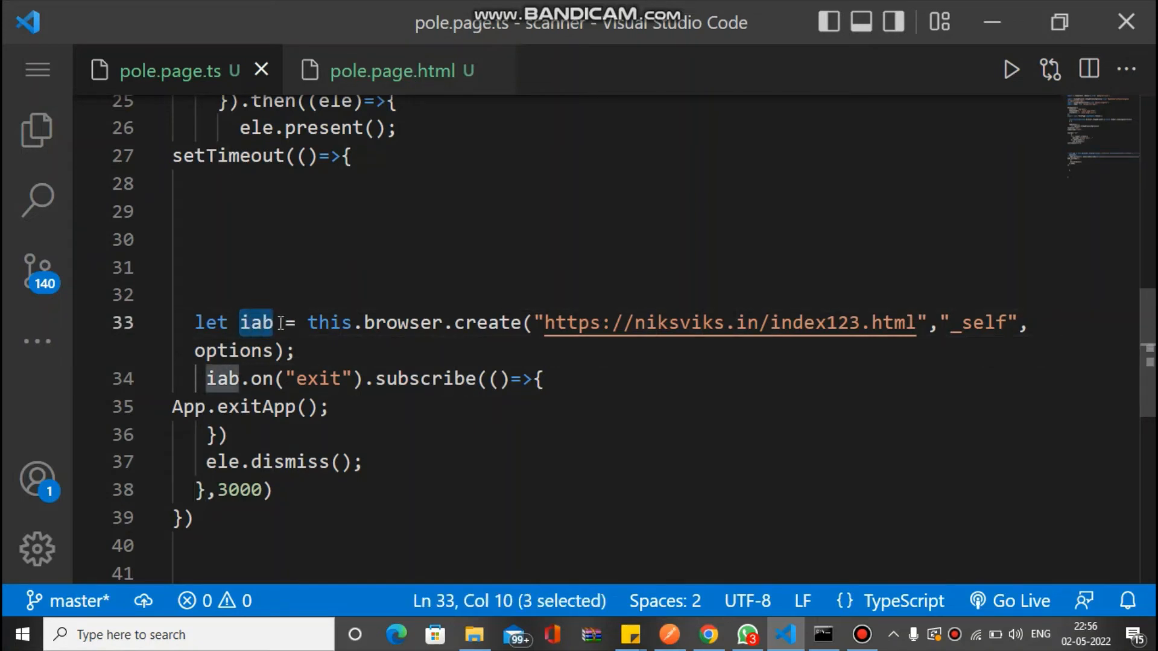
{"action": "left_click", "coordinate": [303, 378]}
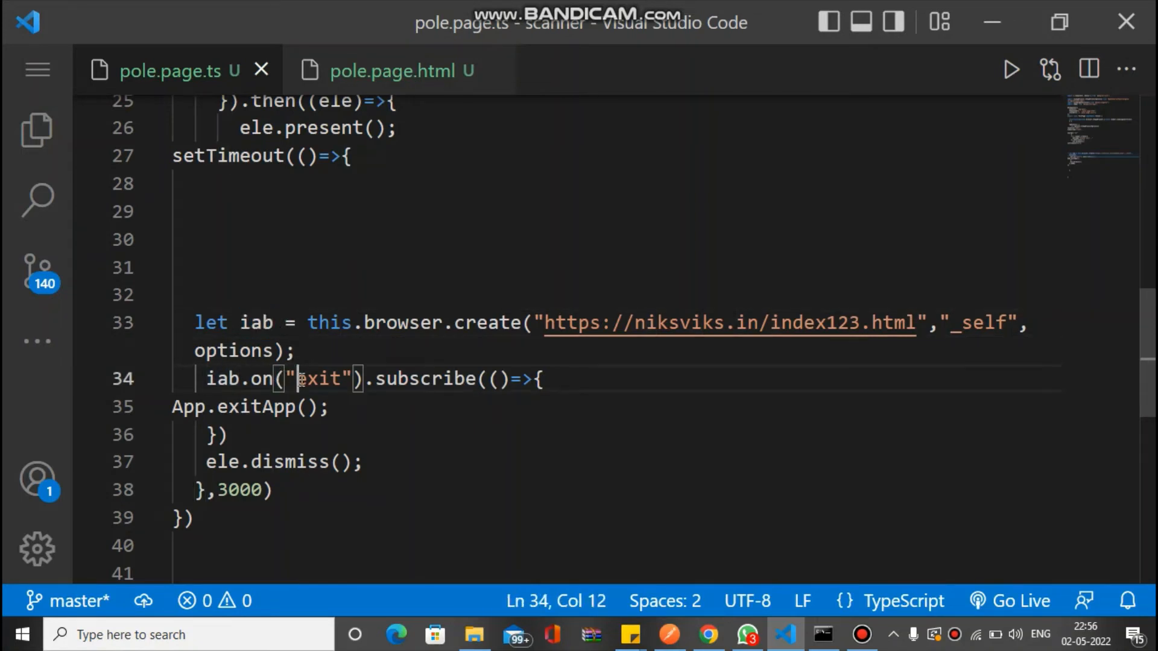
{"action": "double_click", "coordinate": [319, 379]}
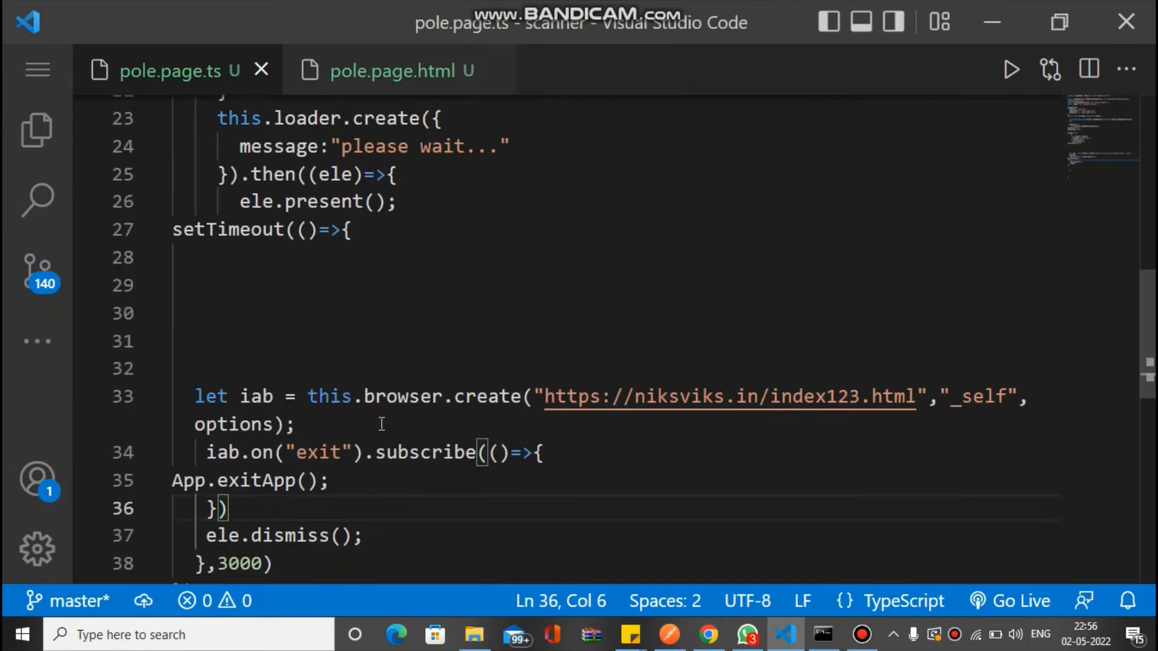
{"action": "scroll", "scroll_direction": "down", "scroll_amount": 3}
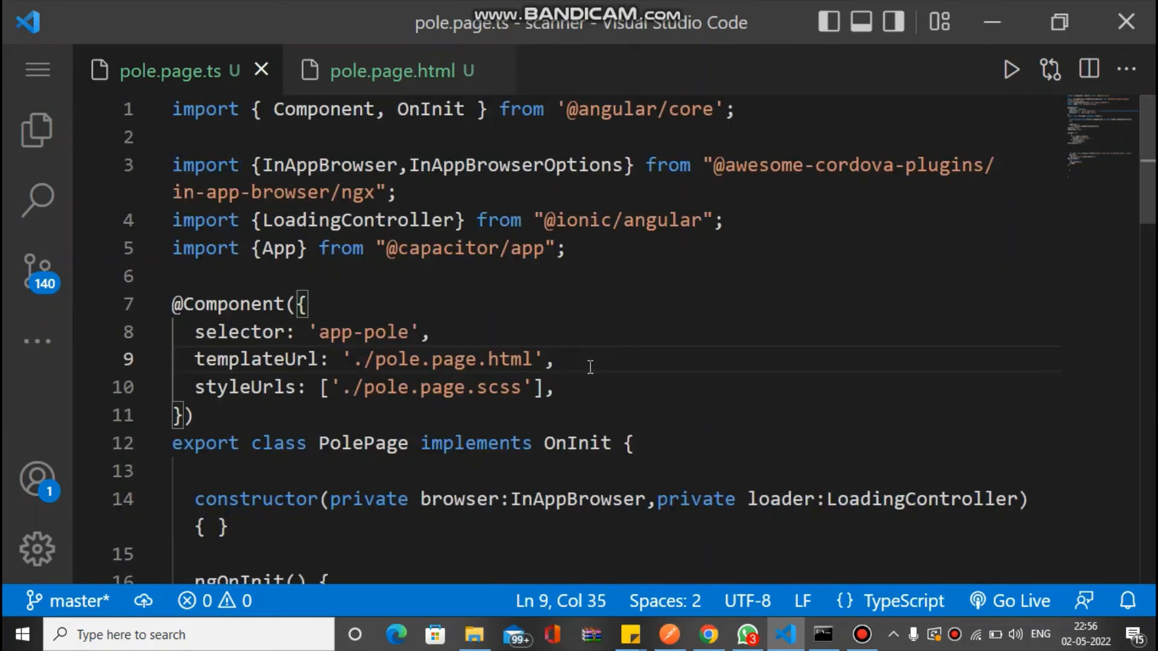
{"action": "left_click", "coordinate": [560, 359]}
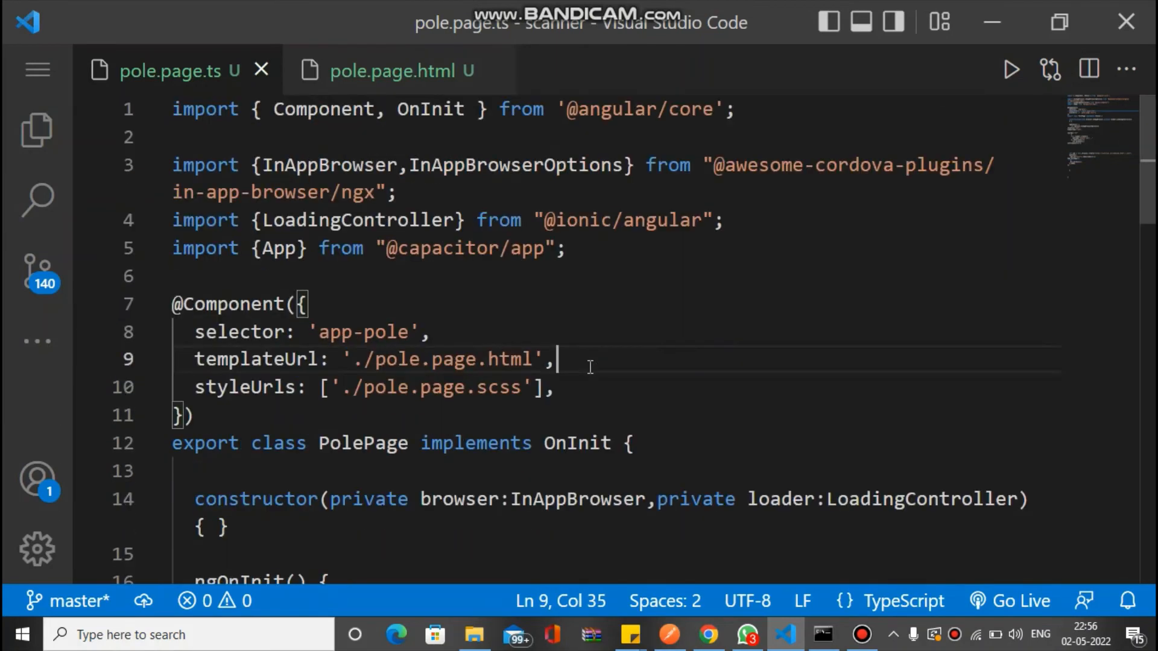
{"action": "scroll", "scroll_direction": "down", "scroll_amount": 3}
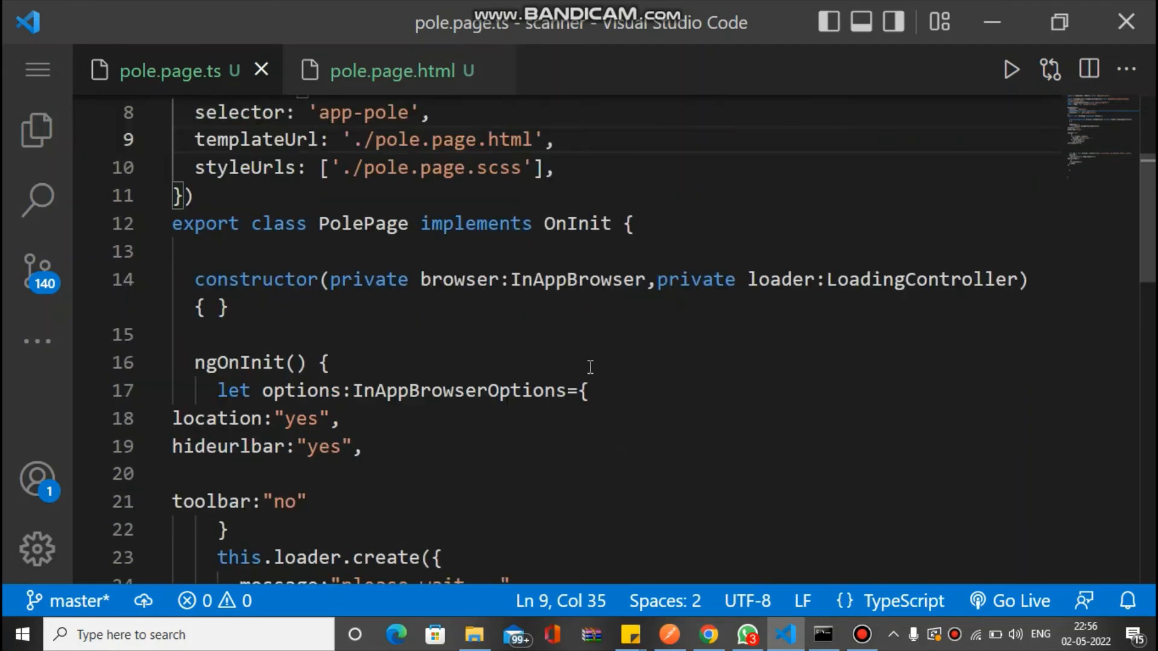
{"action": "scroll", "scroll_direction": "down", "scroll_amount": 3}
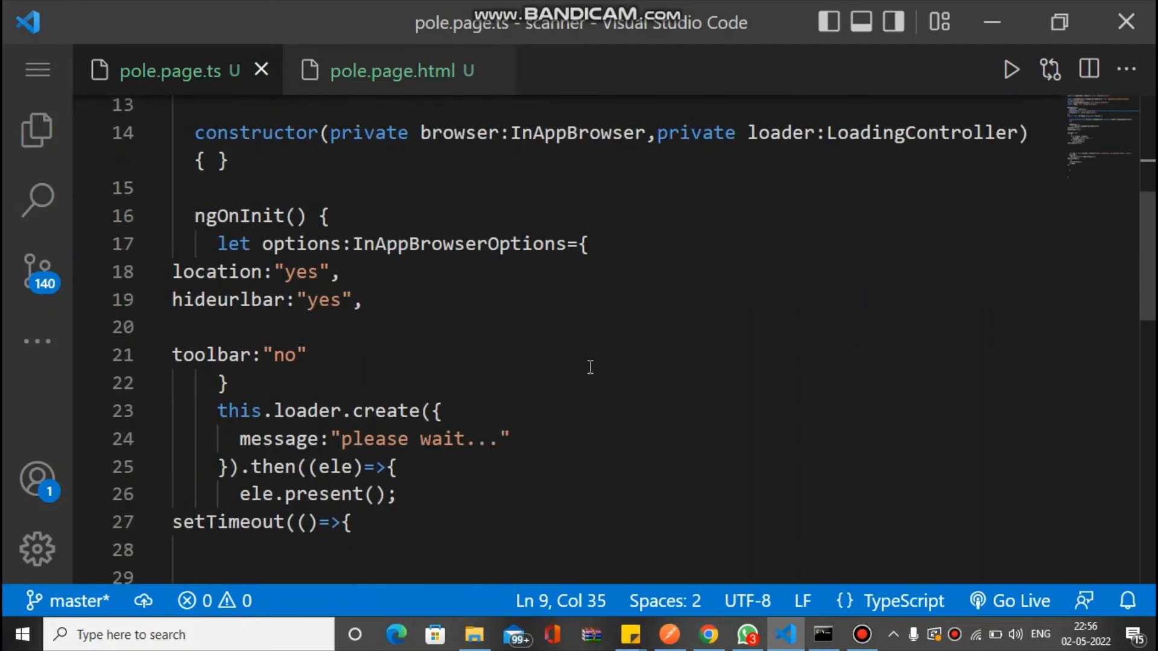
{"action": "scroll", "scroll_direction": "down", "scroll_amount": 3}
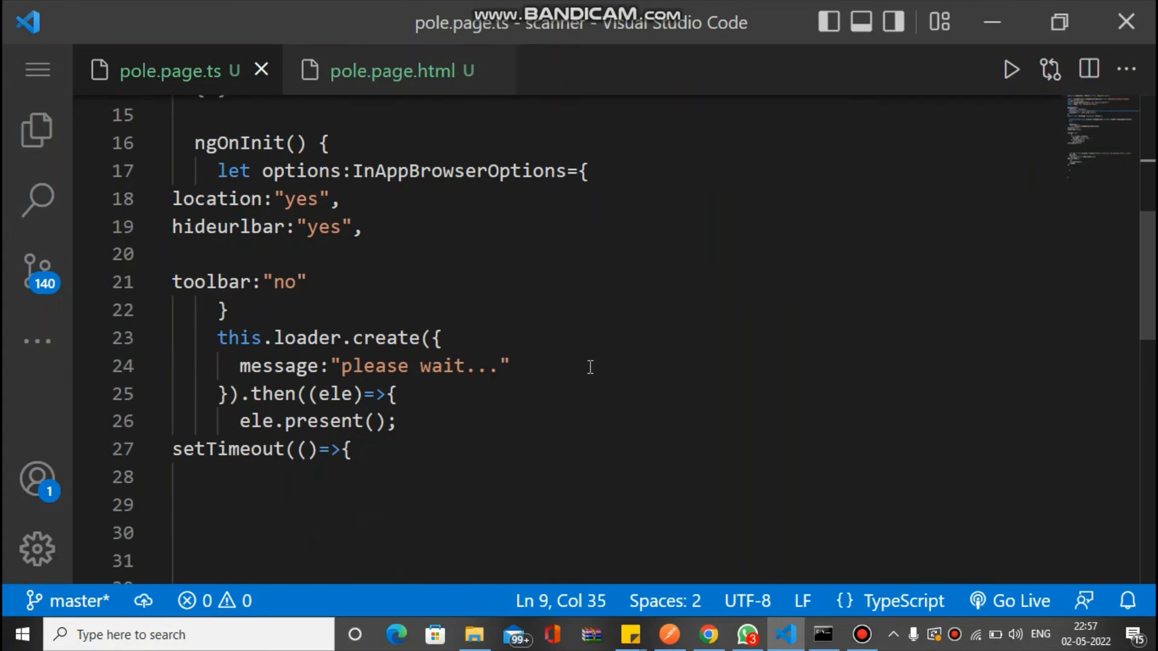
{"action": "scroll", "scroll_direction": "up", "scroll_amount": 3}
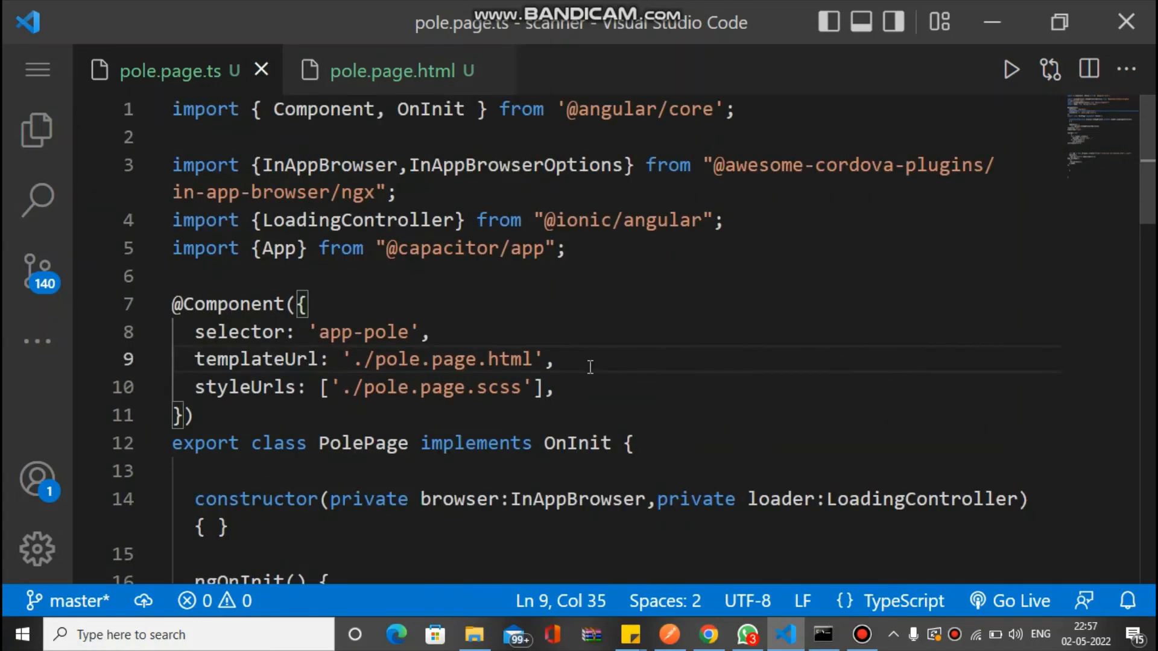